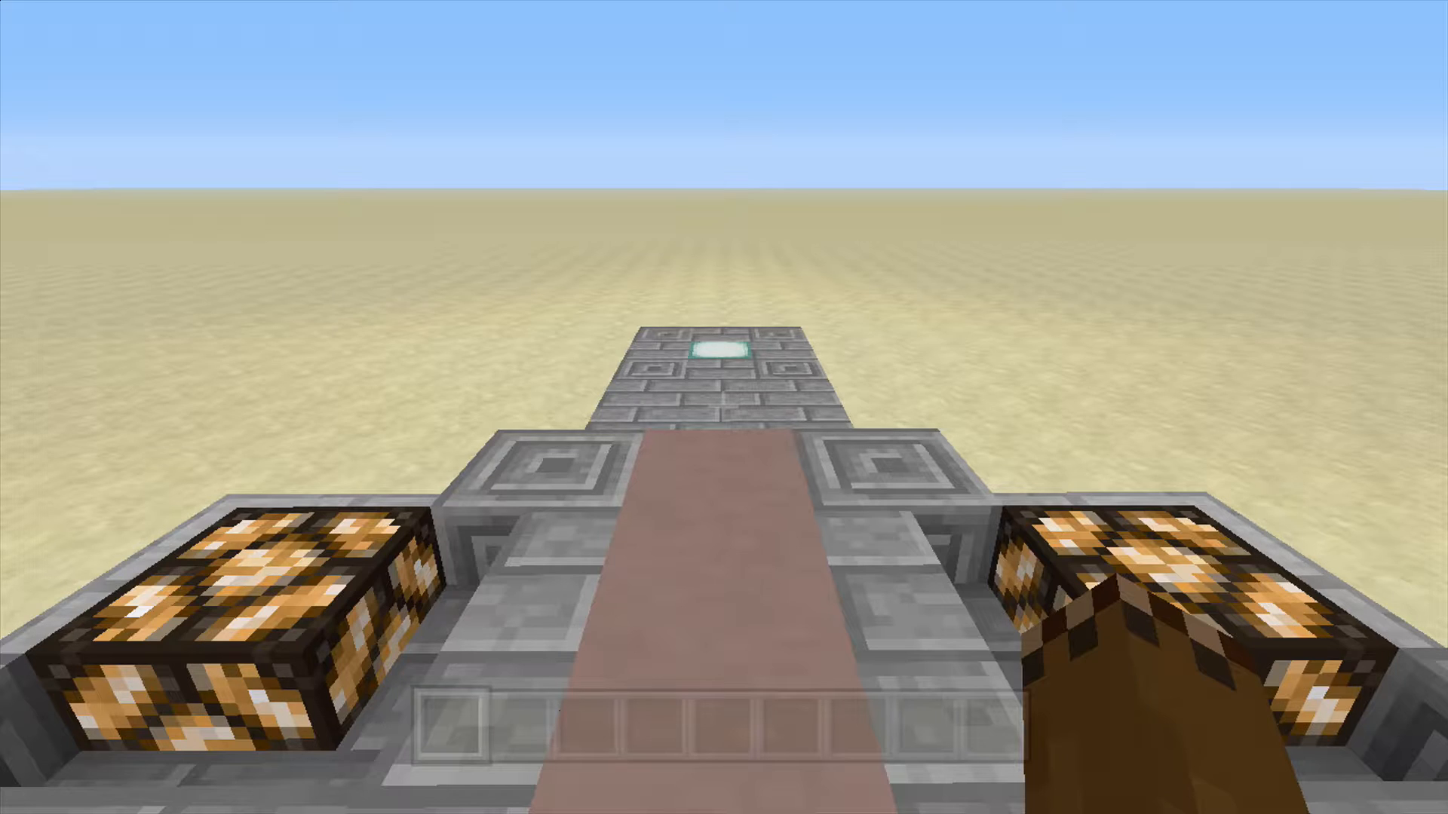
mouse_move(724, 408)
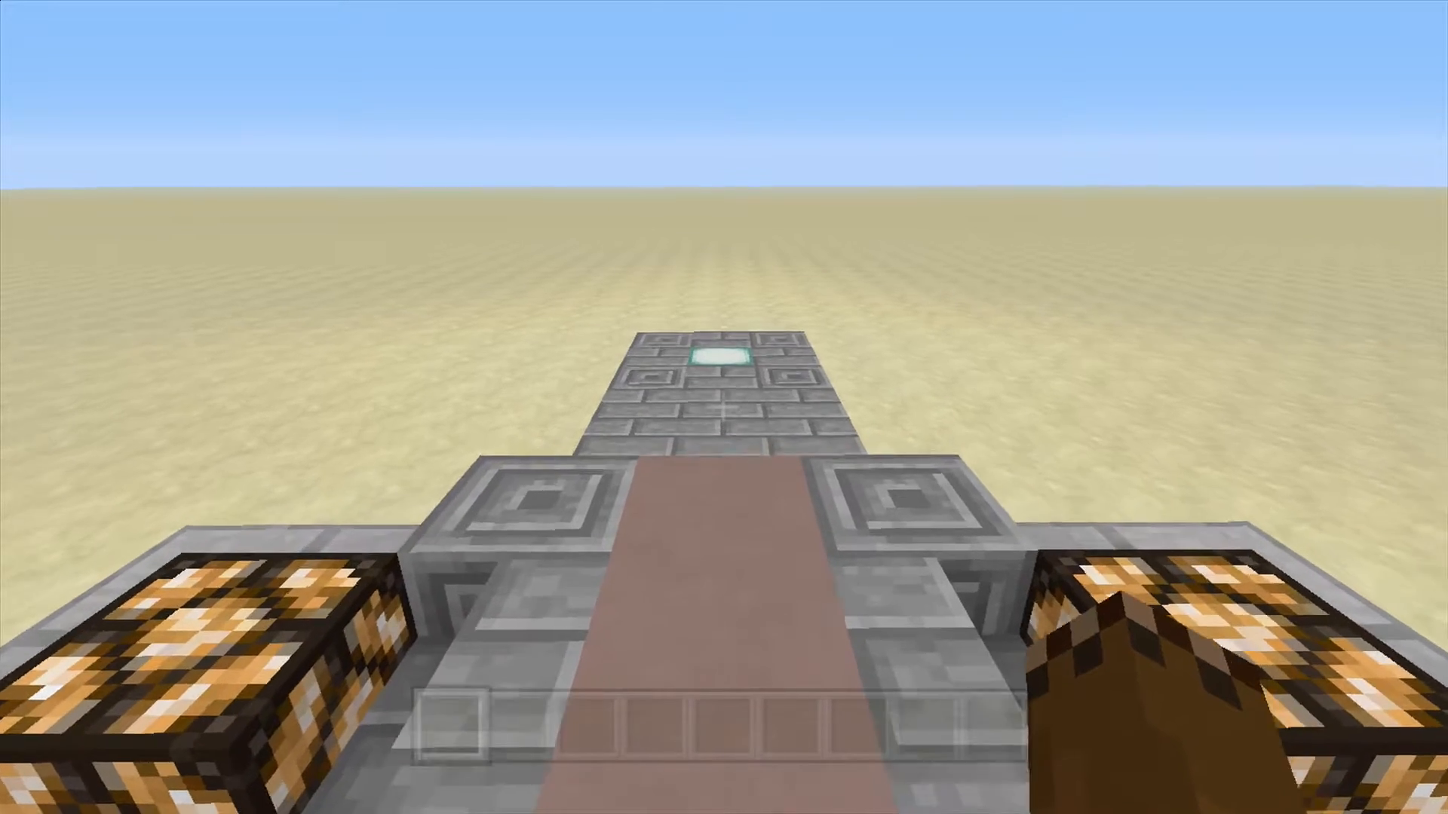
mouse_move(724, 407)
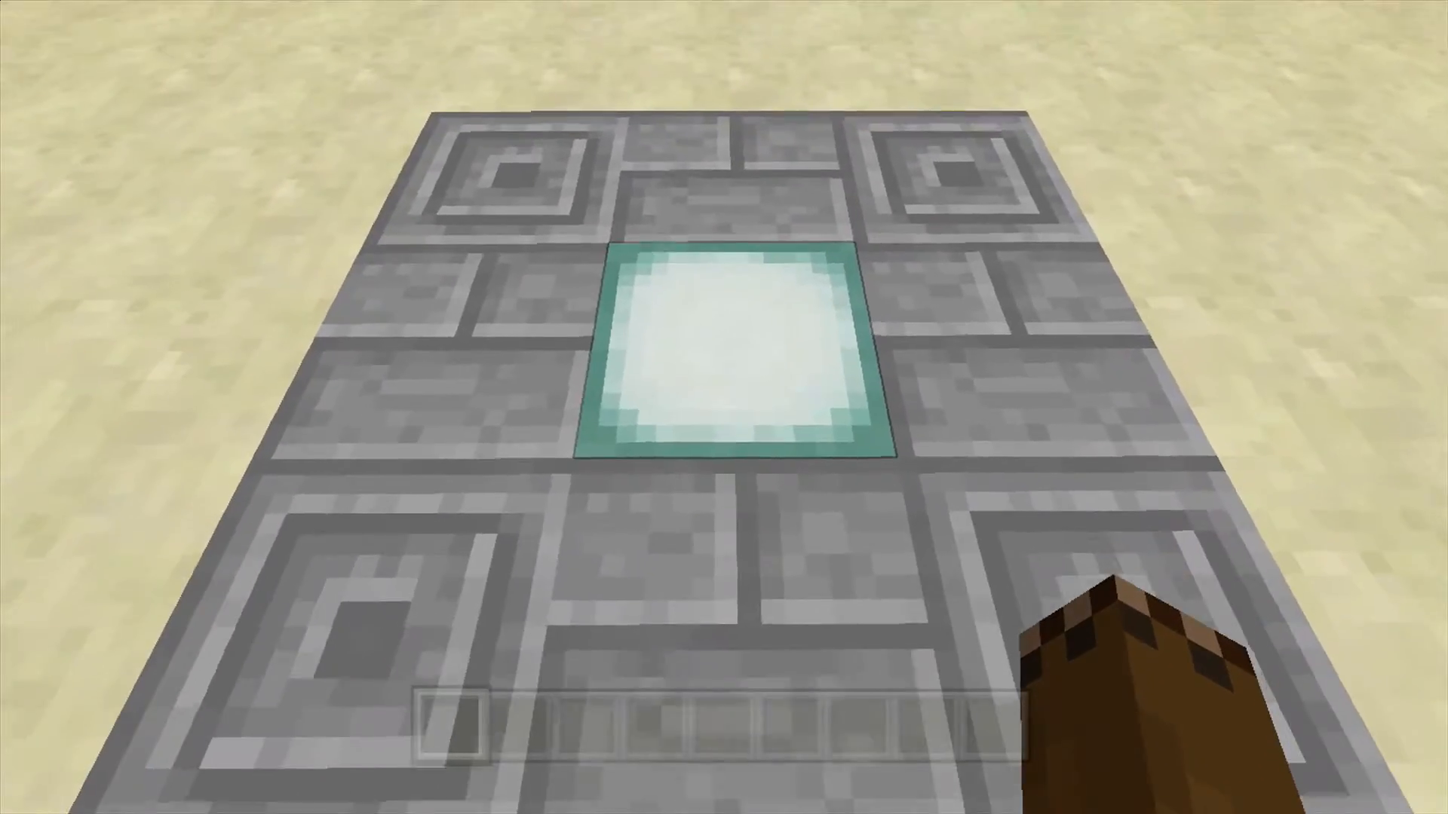
mouse_move(724, 408)
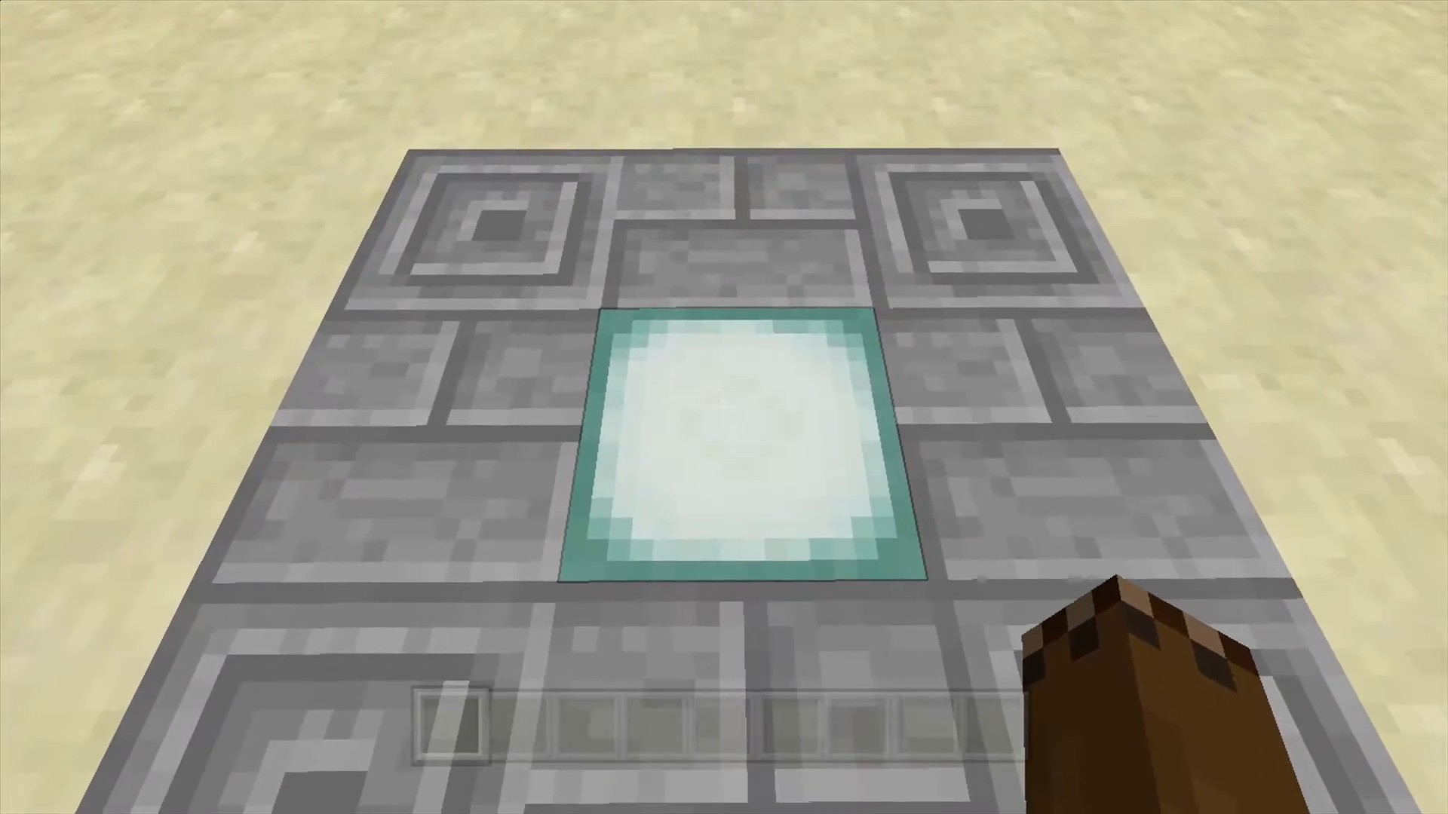
mouse_move(723, 407)
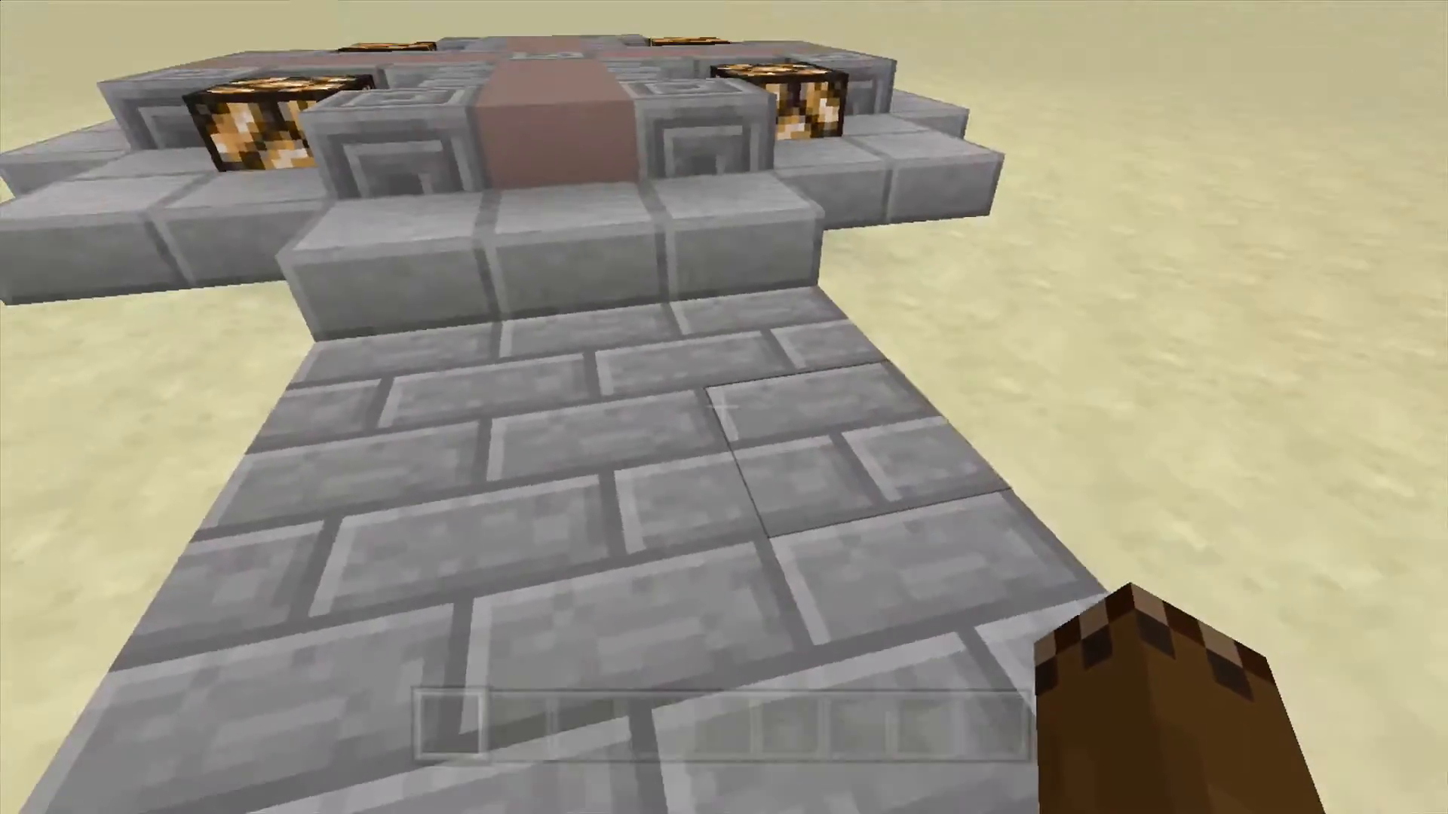
mouse_move(724, 408)
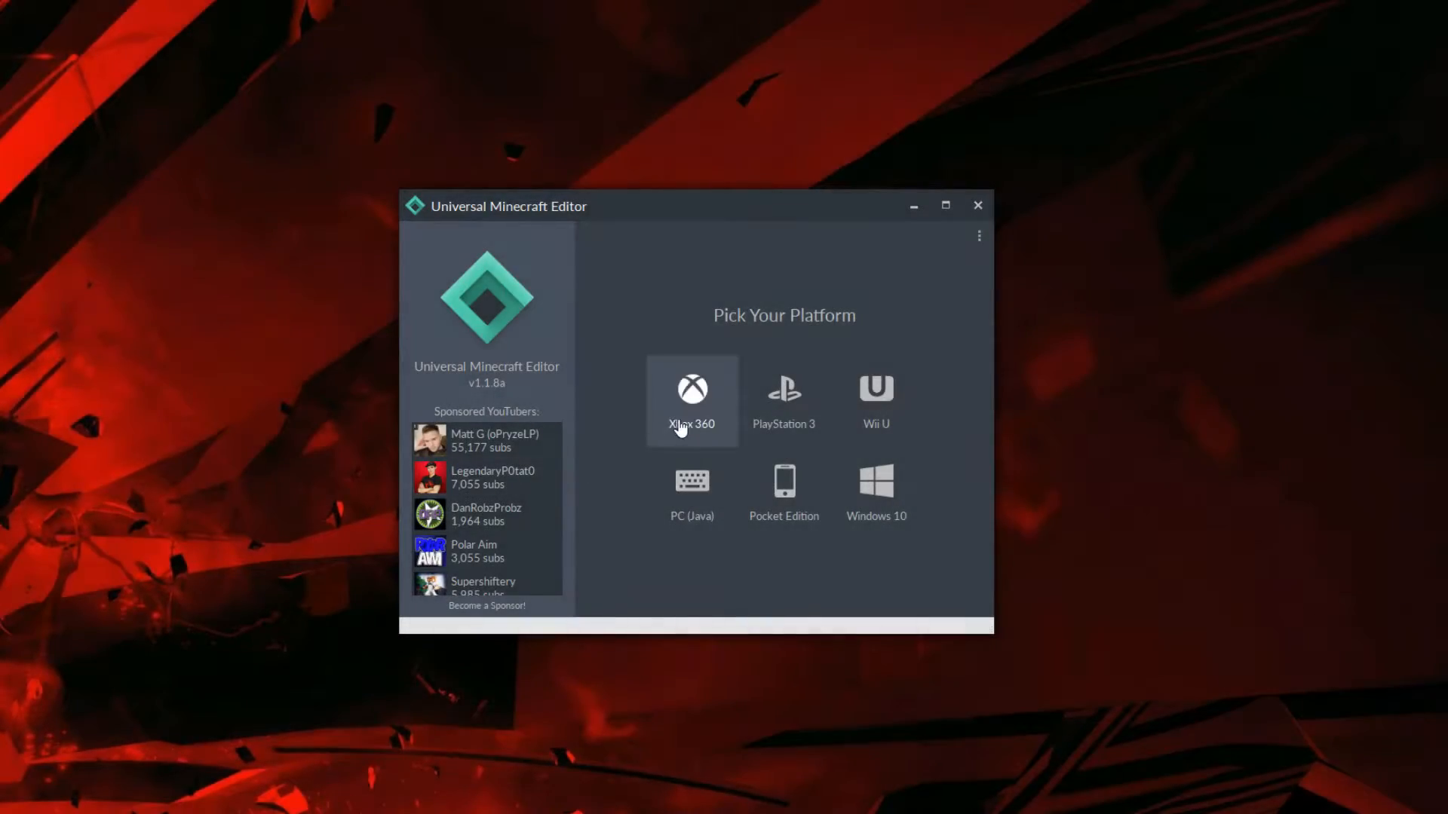
Open the Xbox 360 UME Tutorial world and expand the player's 'Place Gateway' spawner item
click(692, 397)
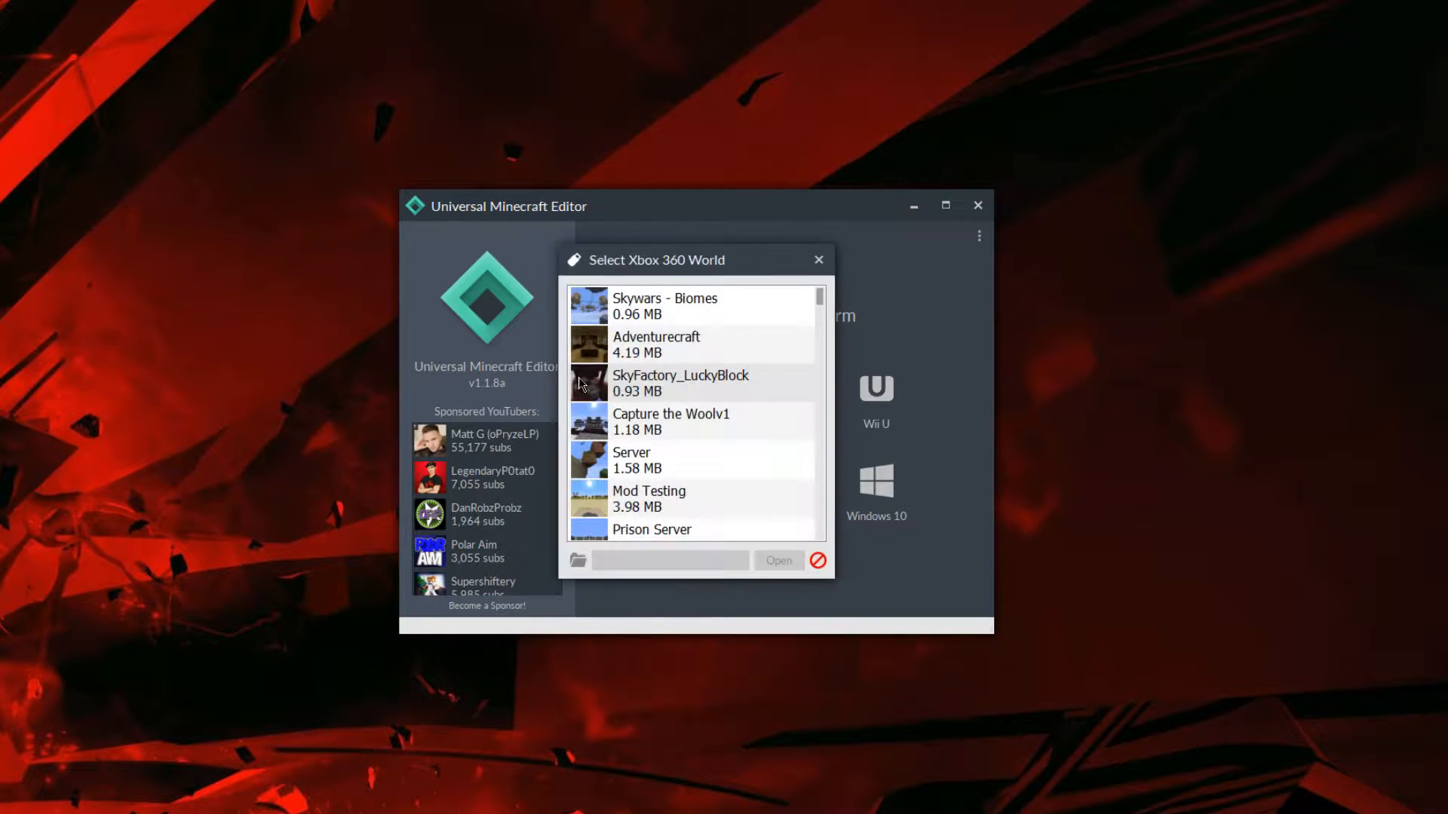
scroll(down, 3)
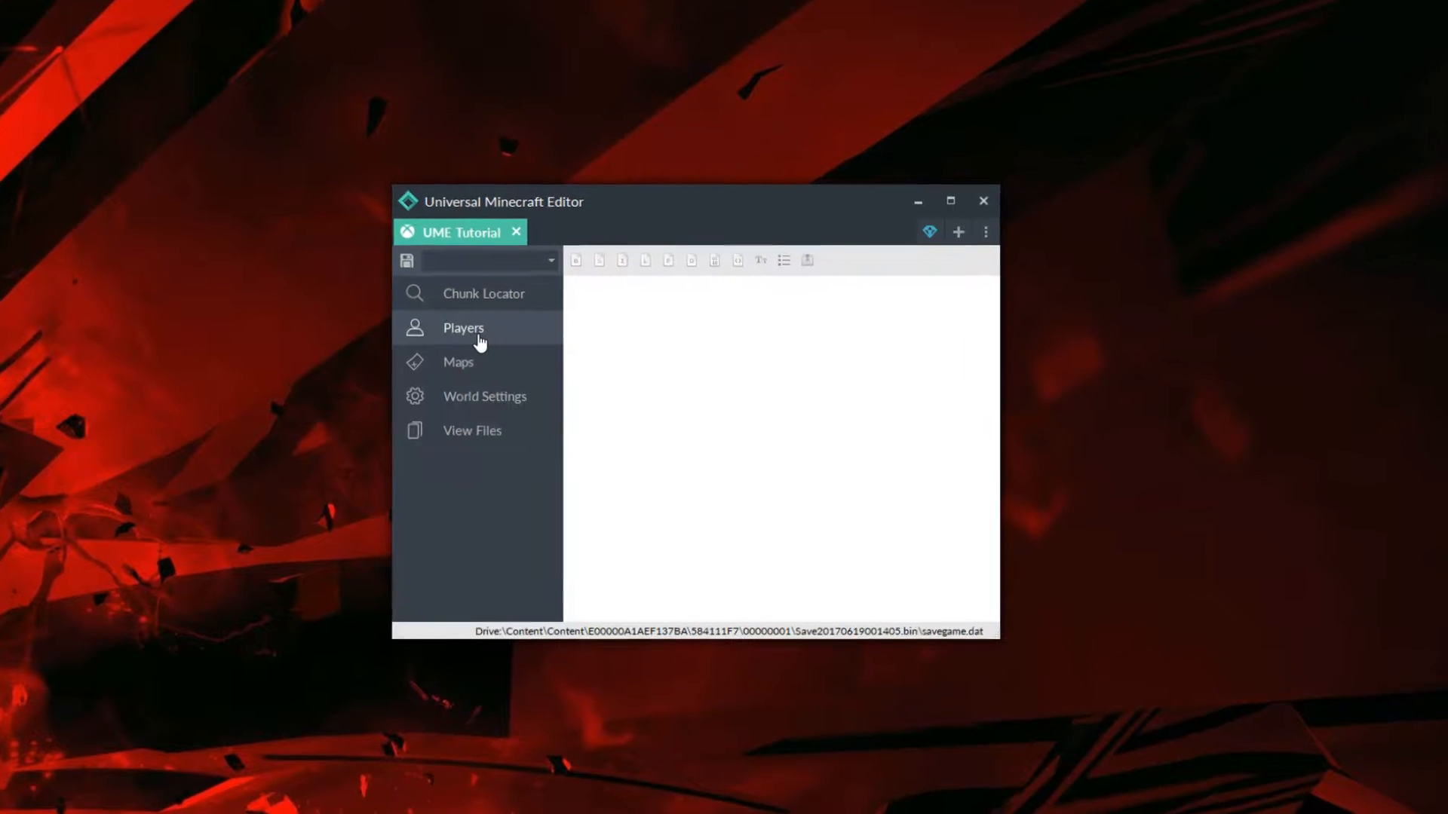
click(462, 328)
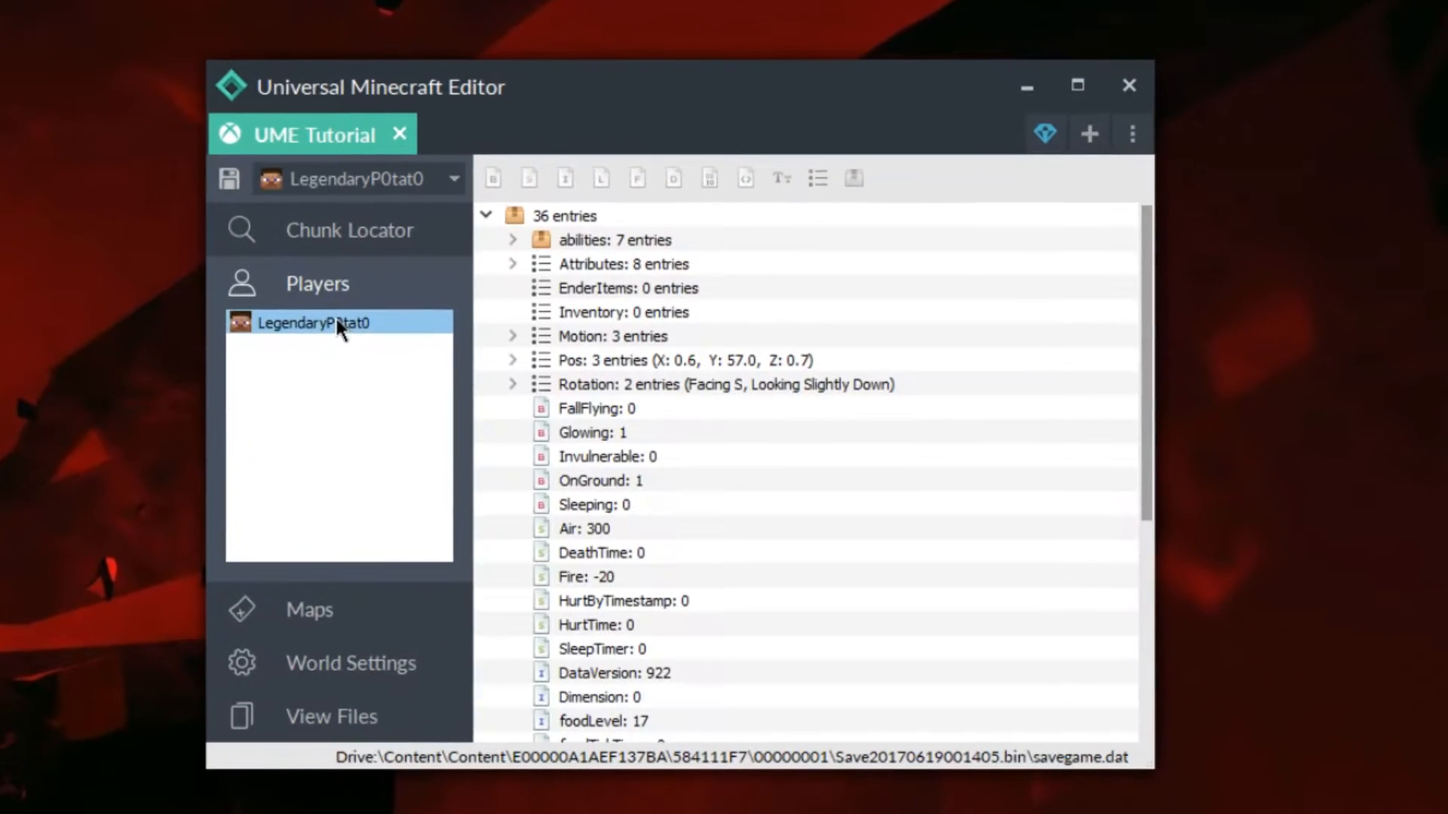
click(624, 312)
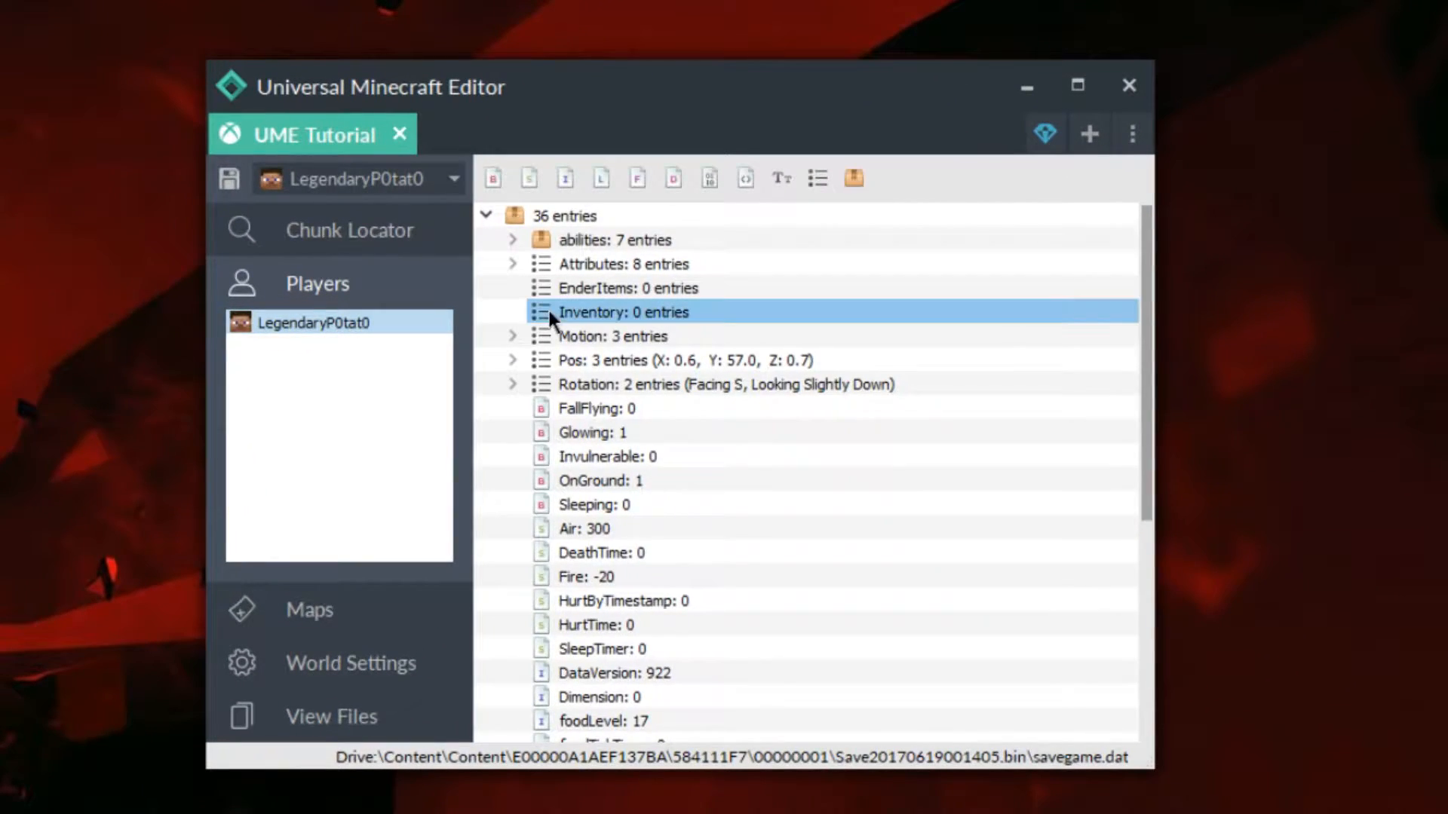
mouse_move(663, 318)
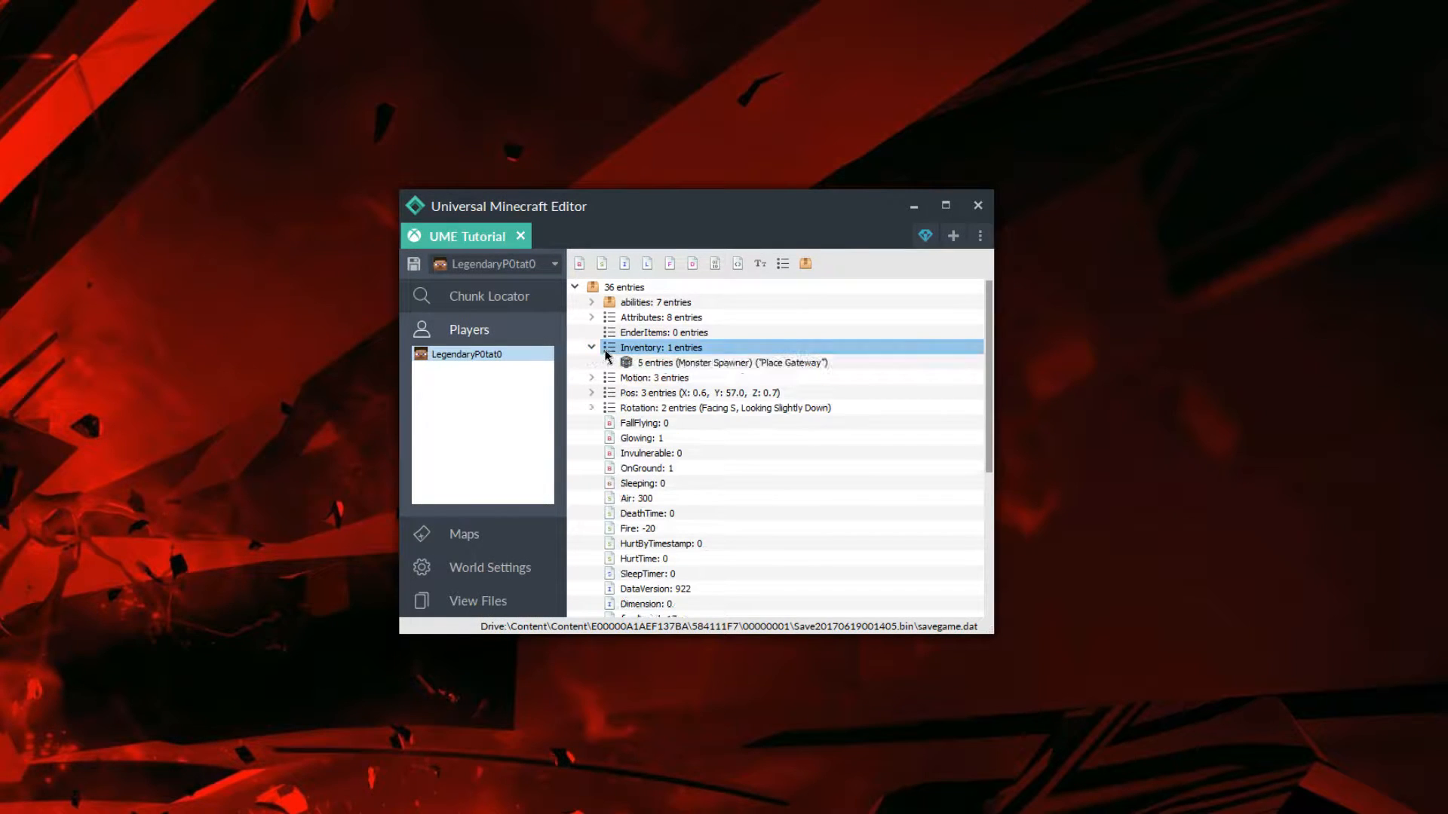
click(626, 362)
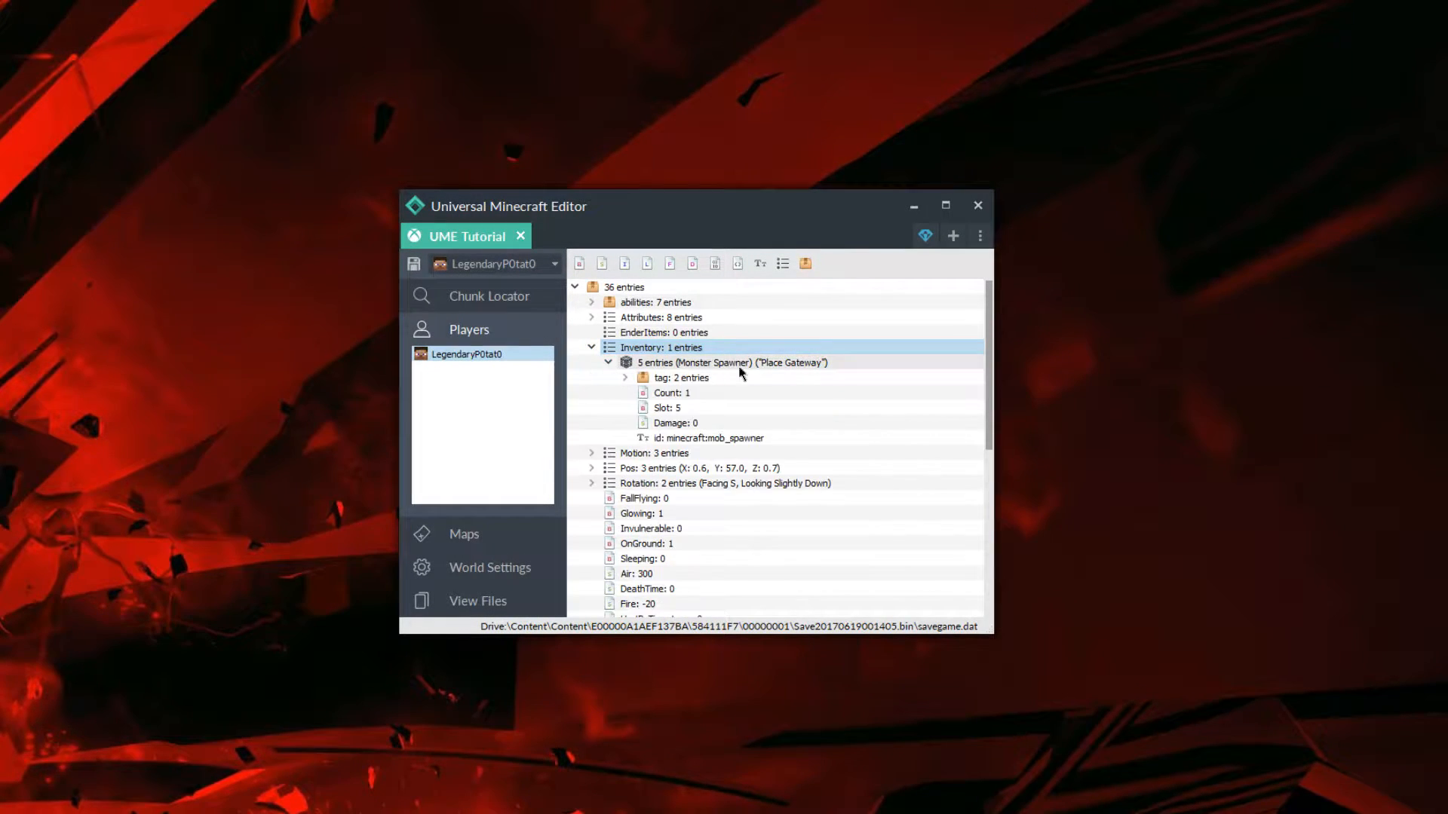
click(592, 347)
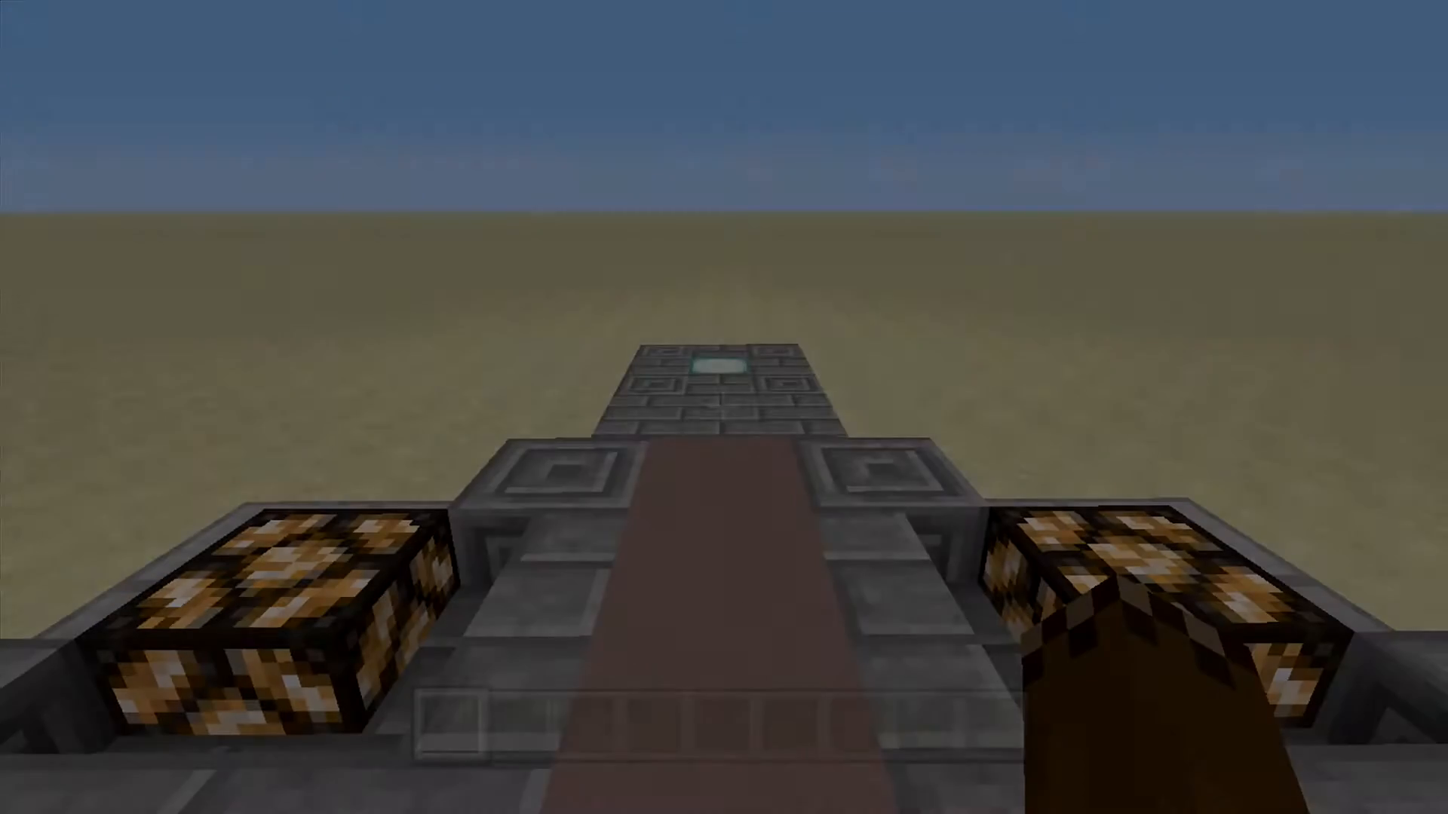
mouse_move(724, 407)
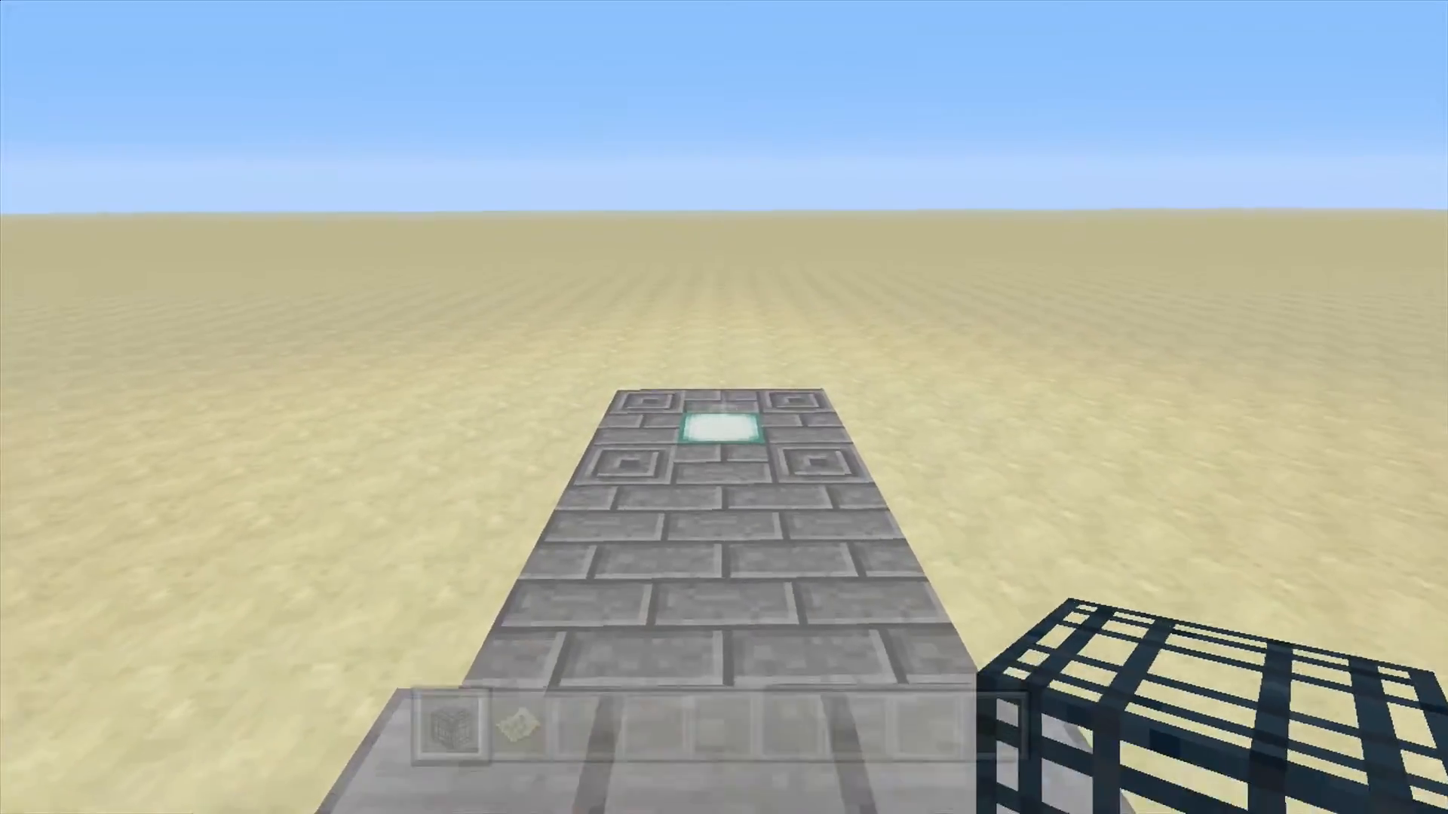
mouse_move(724, 407)
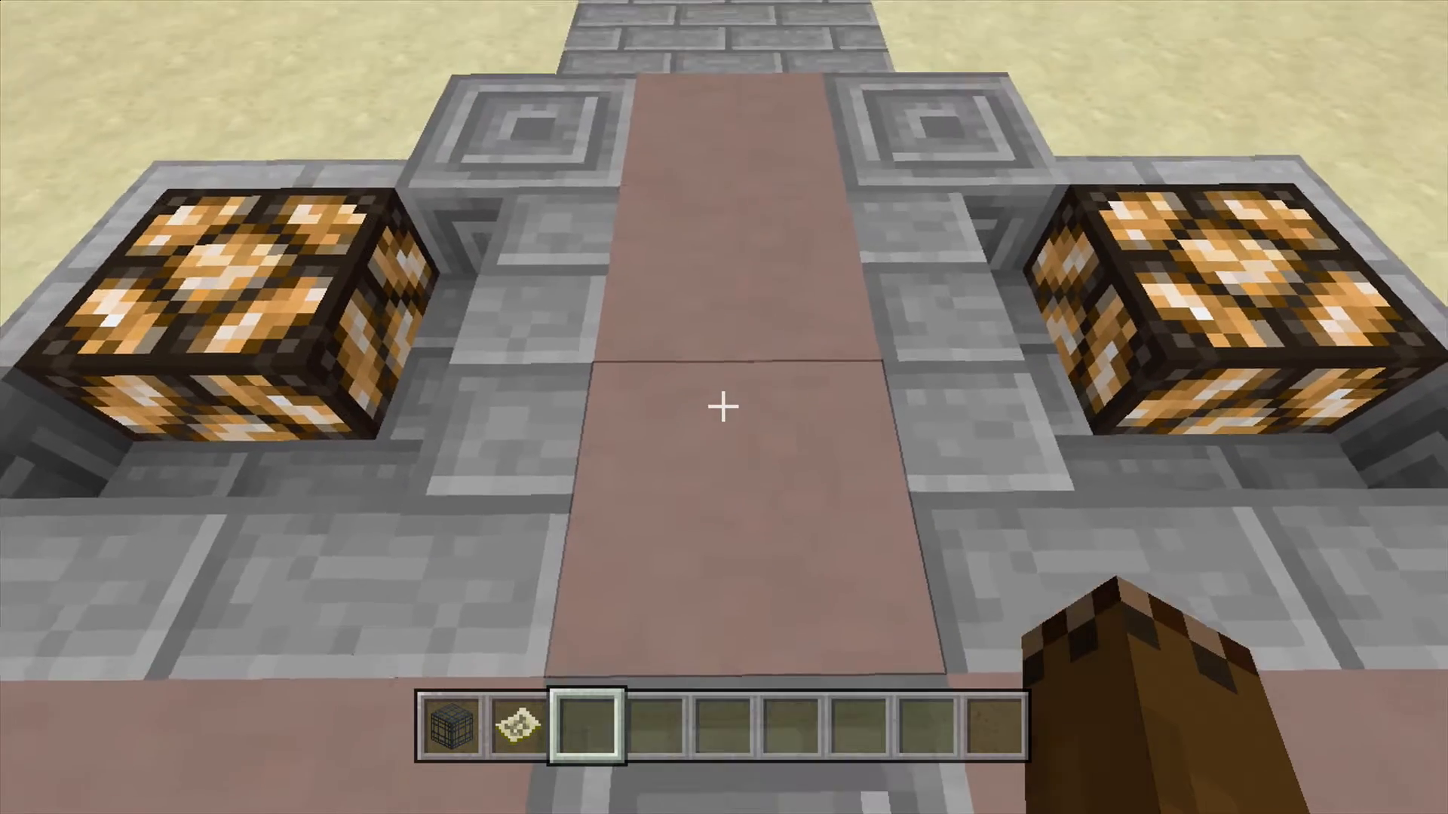
mouse_move(724, 407)
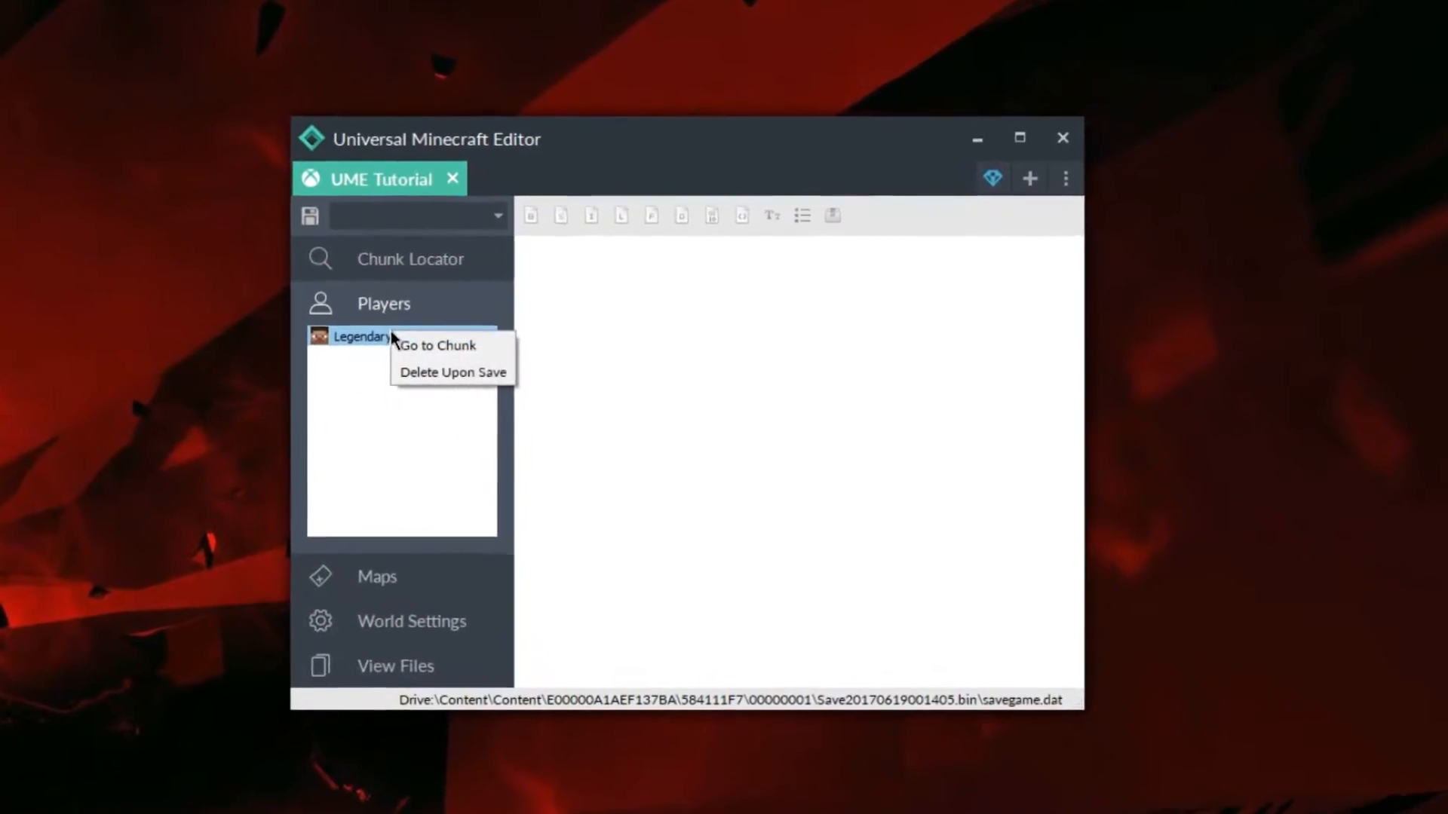
In chunk 0,0, expand TileEntities and the End Gateway tags, then bring up the add-tag menu
click(436, 345)
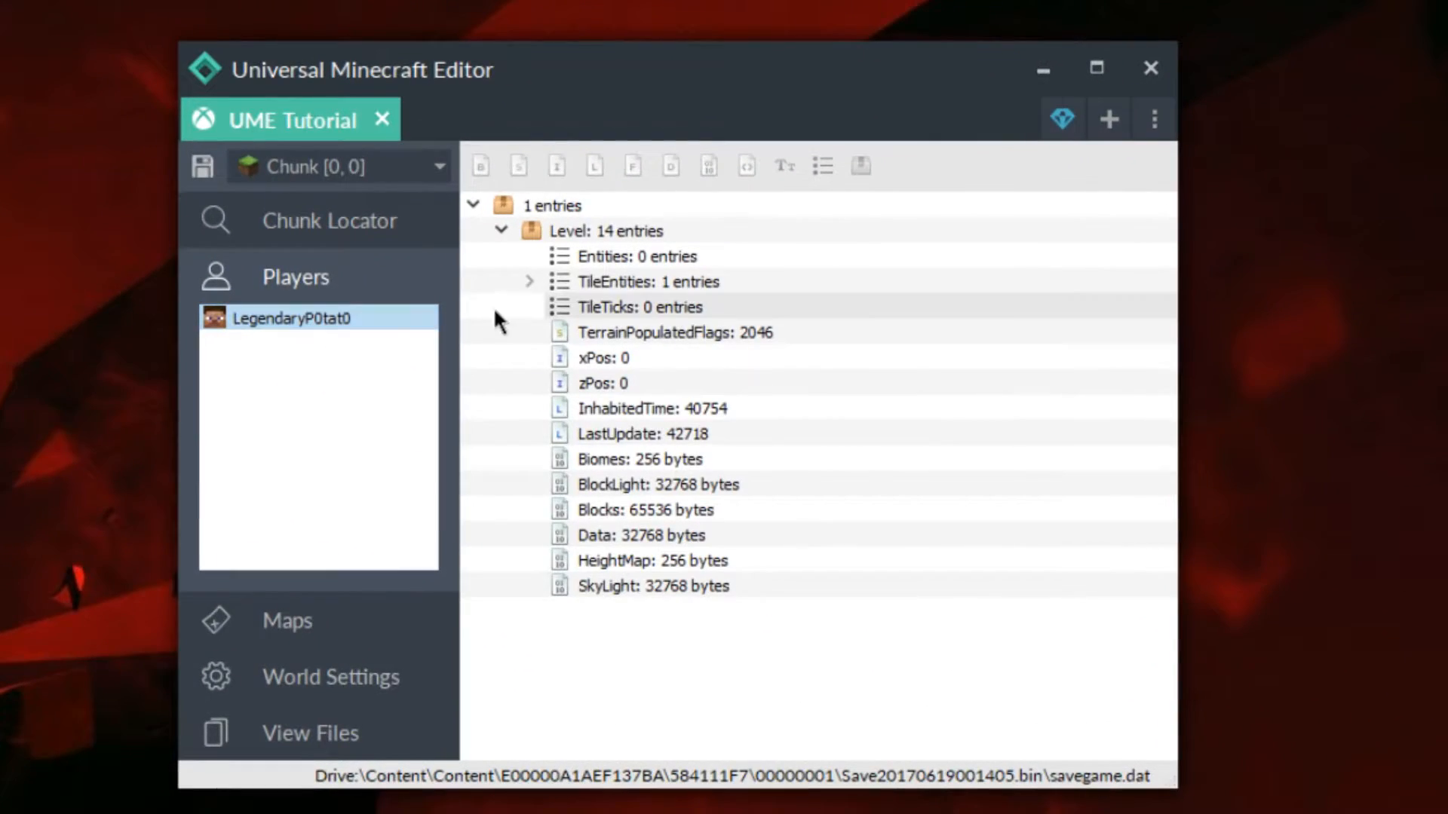
click(529, 281)
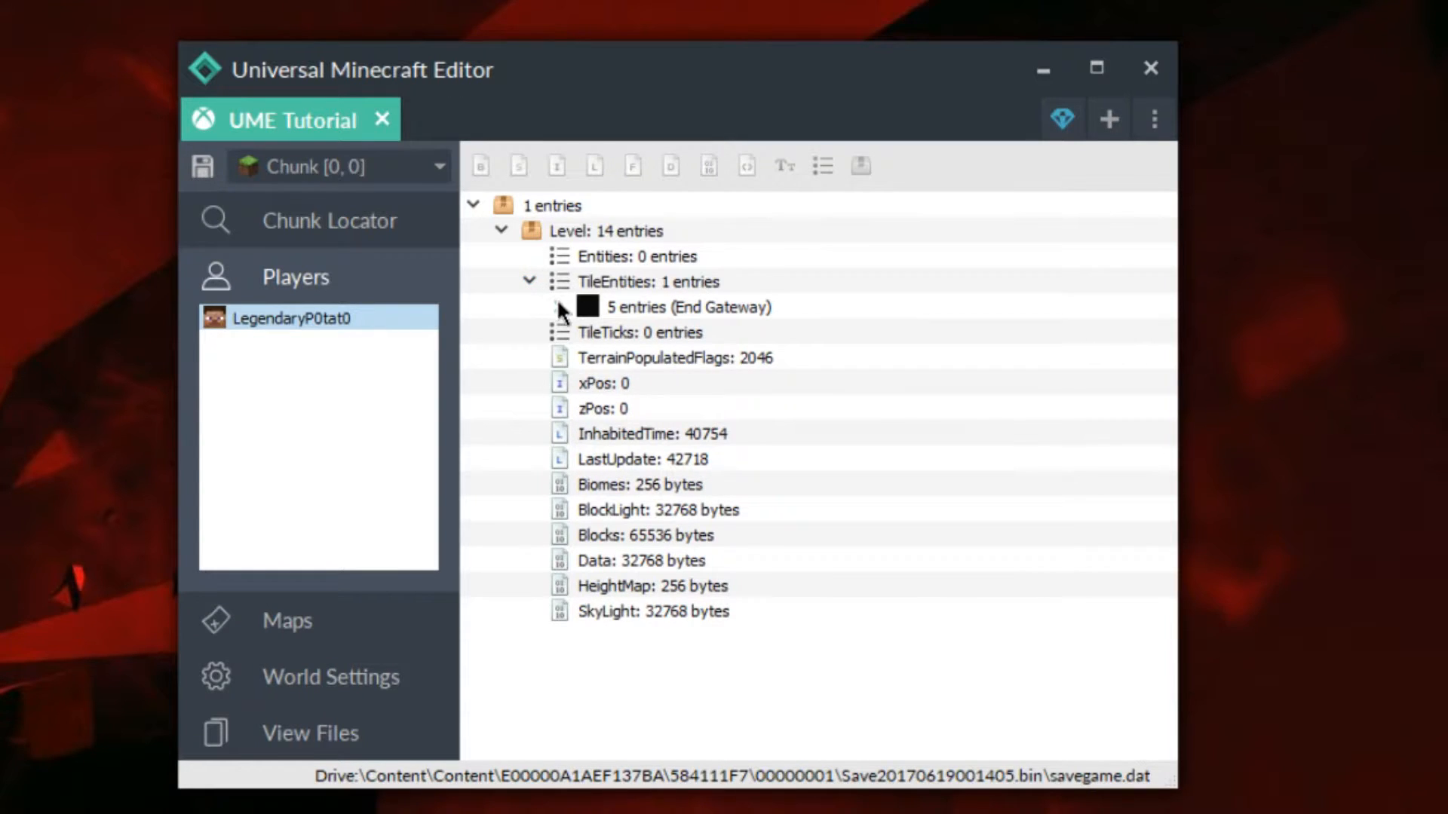
click(558, 307)
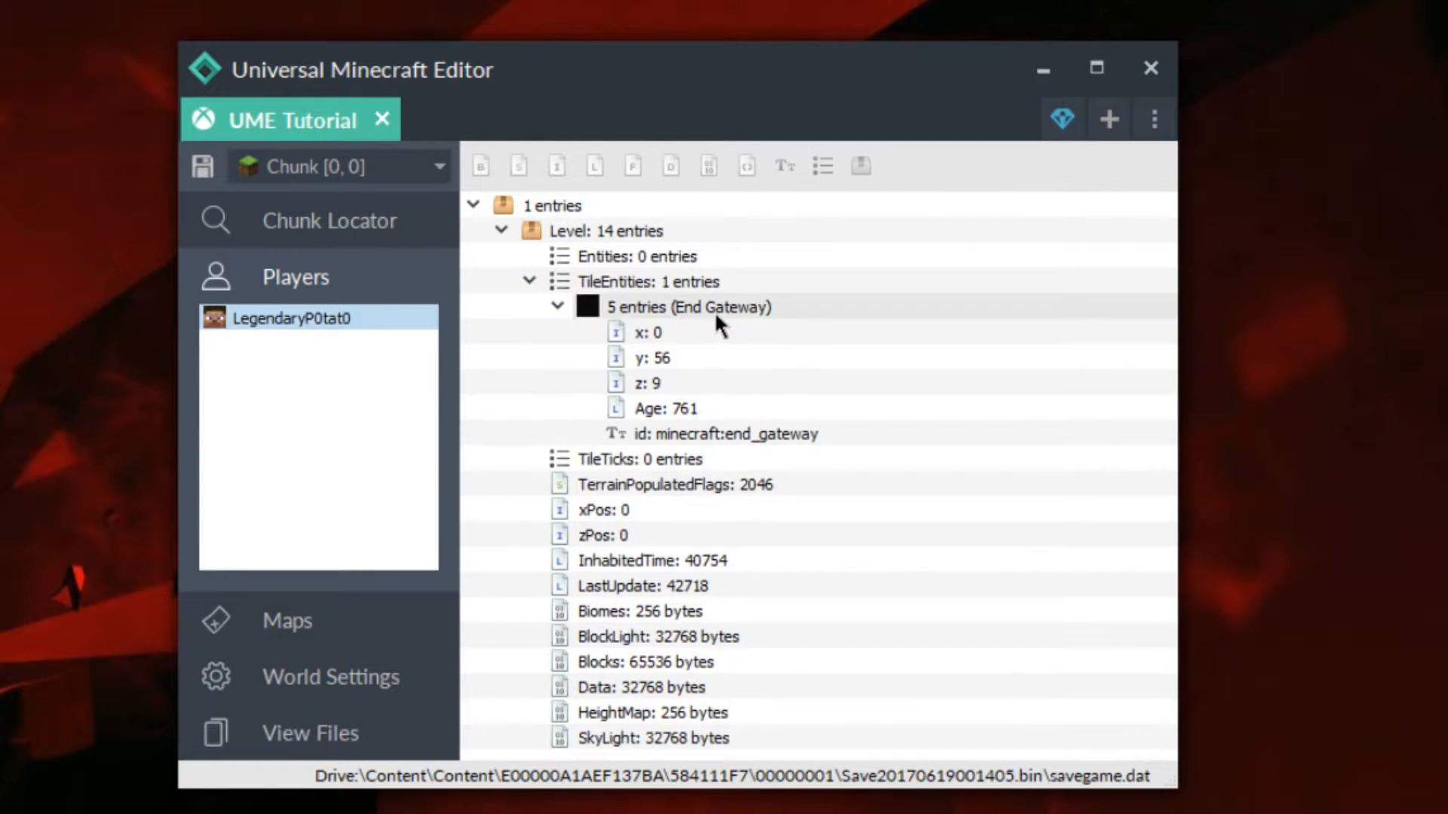
mouse_move(669, 318)
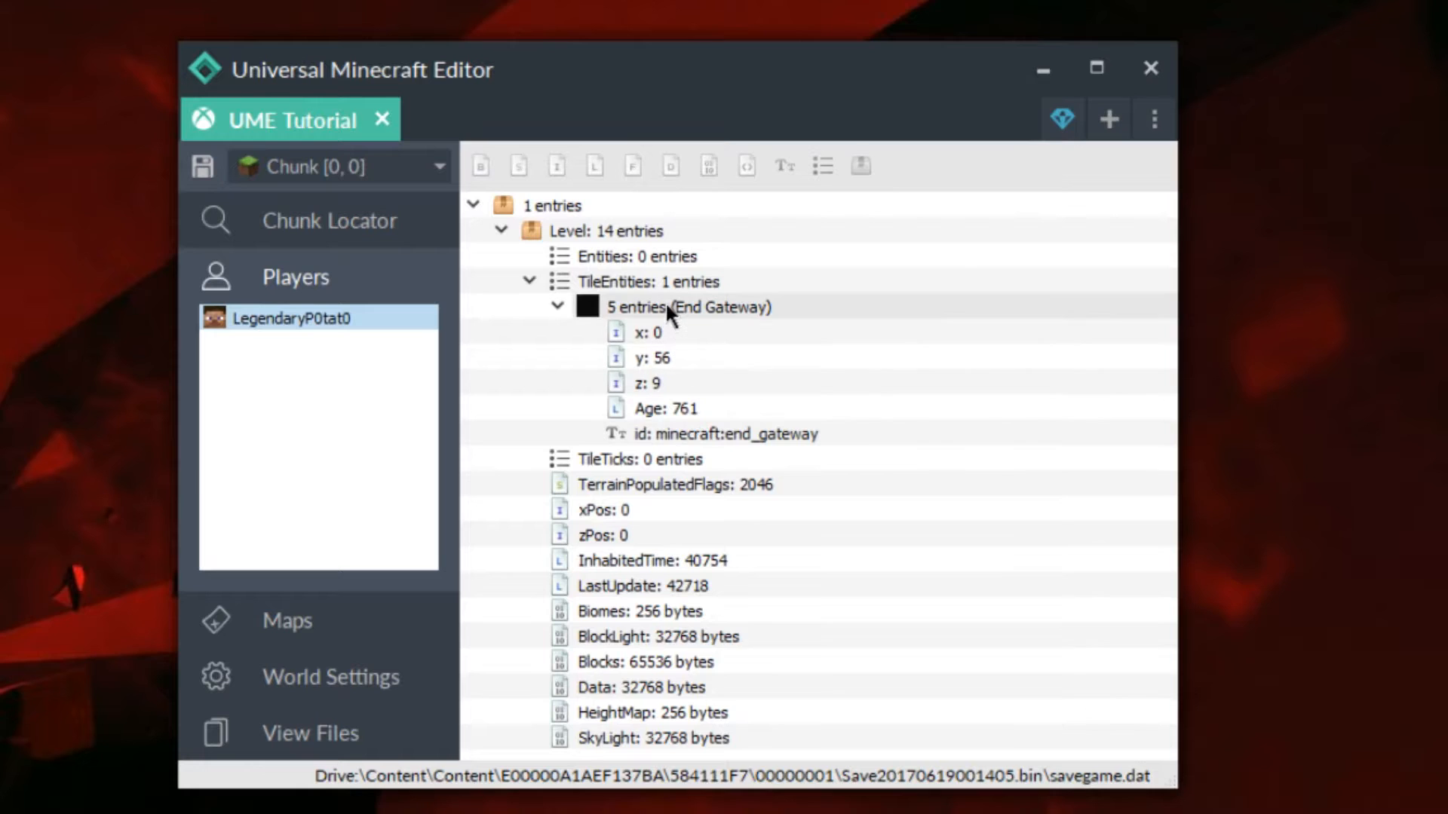
mouse_move(693, 434)
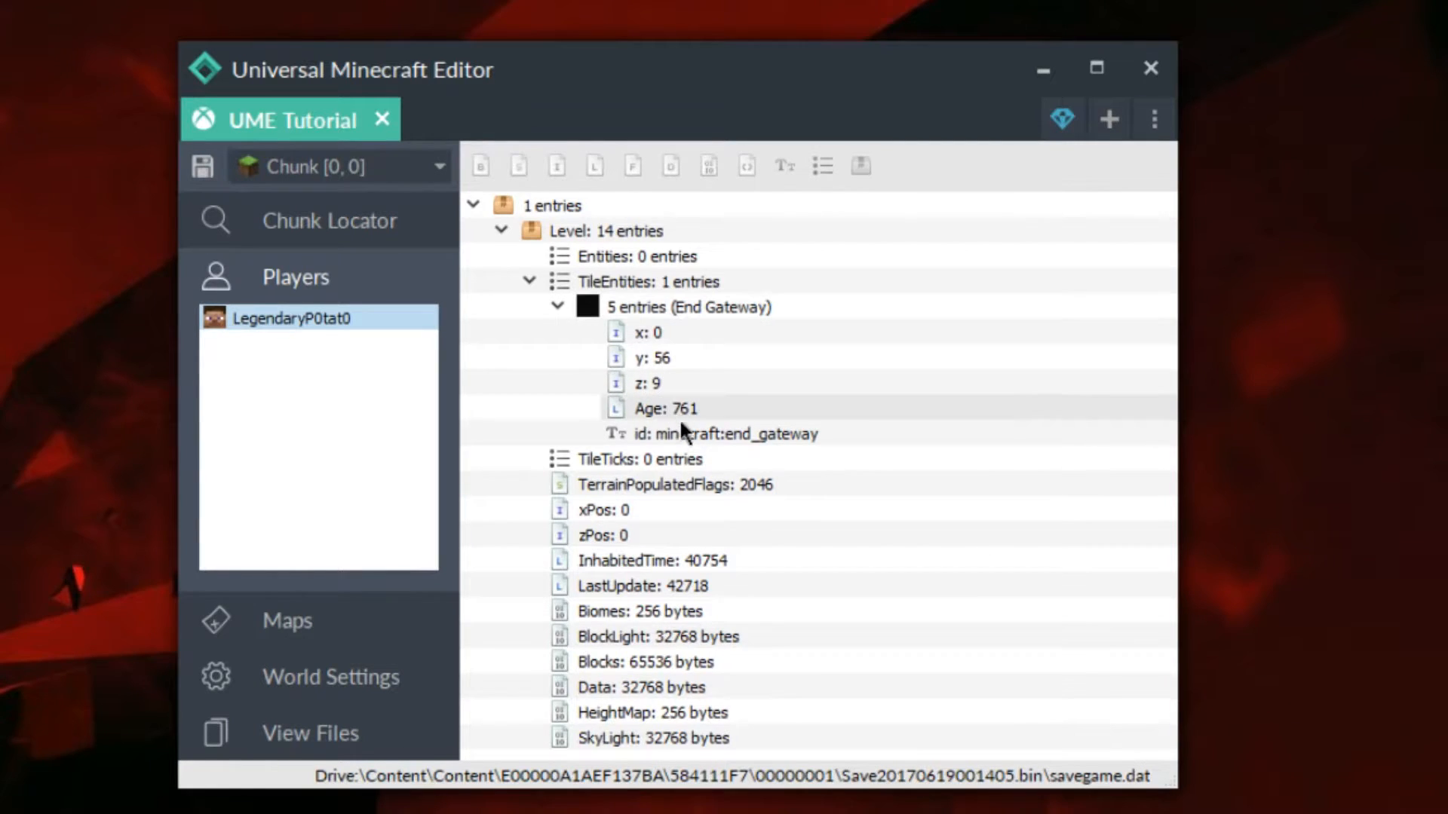
mouse_move(667, 307)
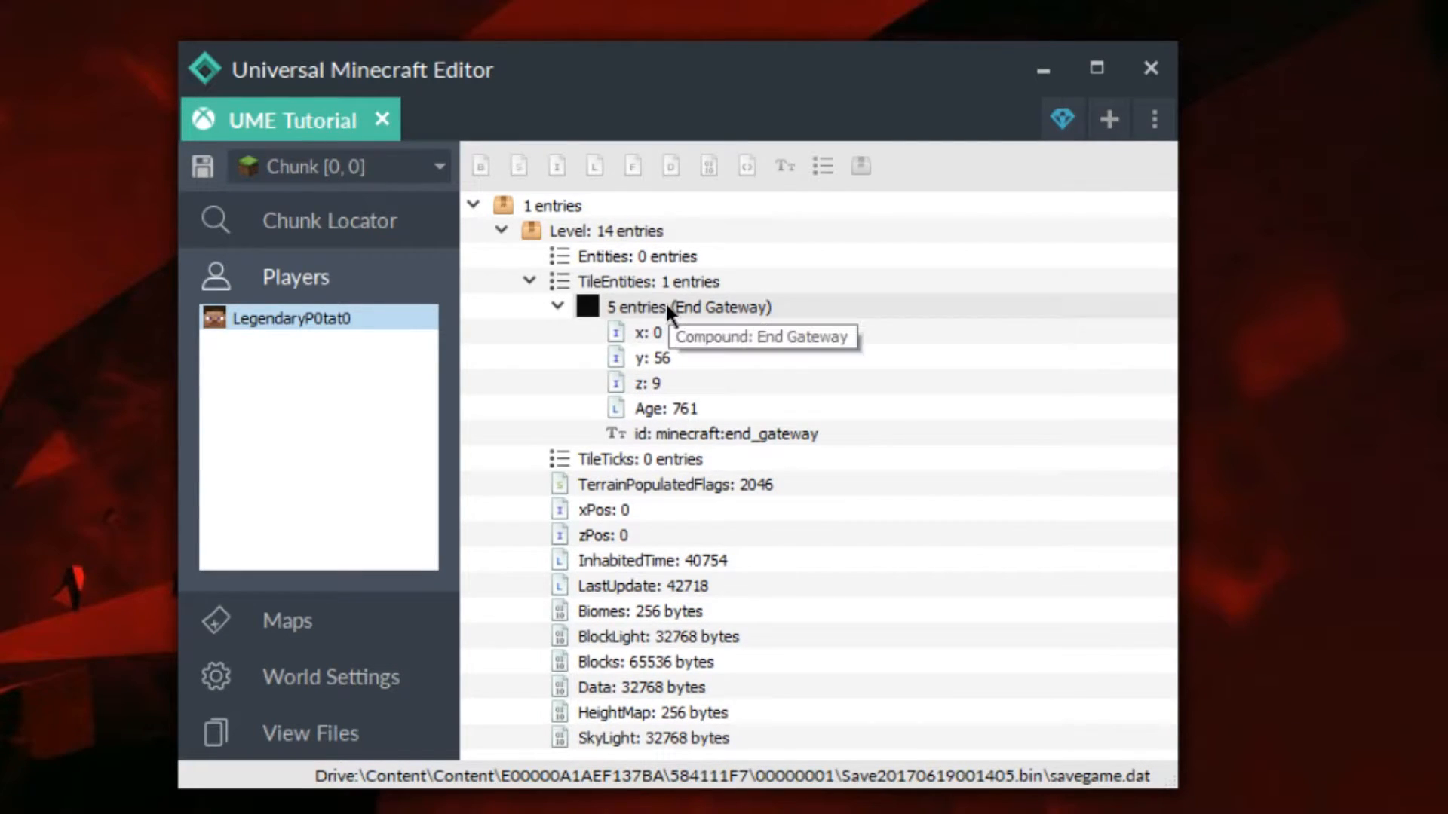
right_click(665, 307)
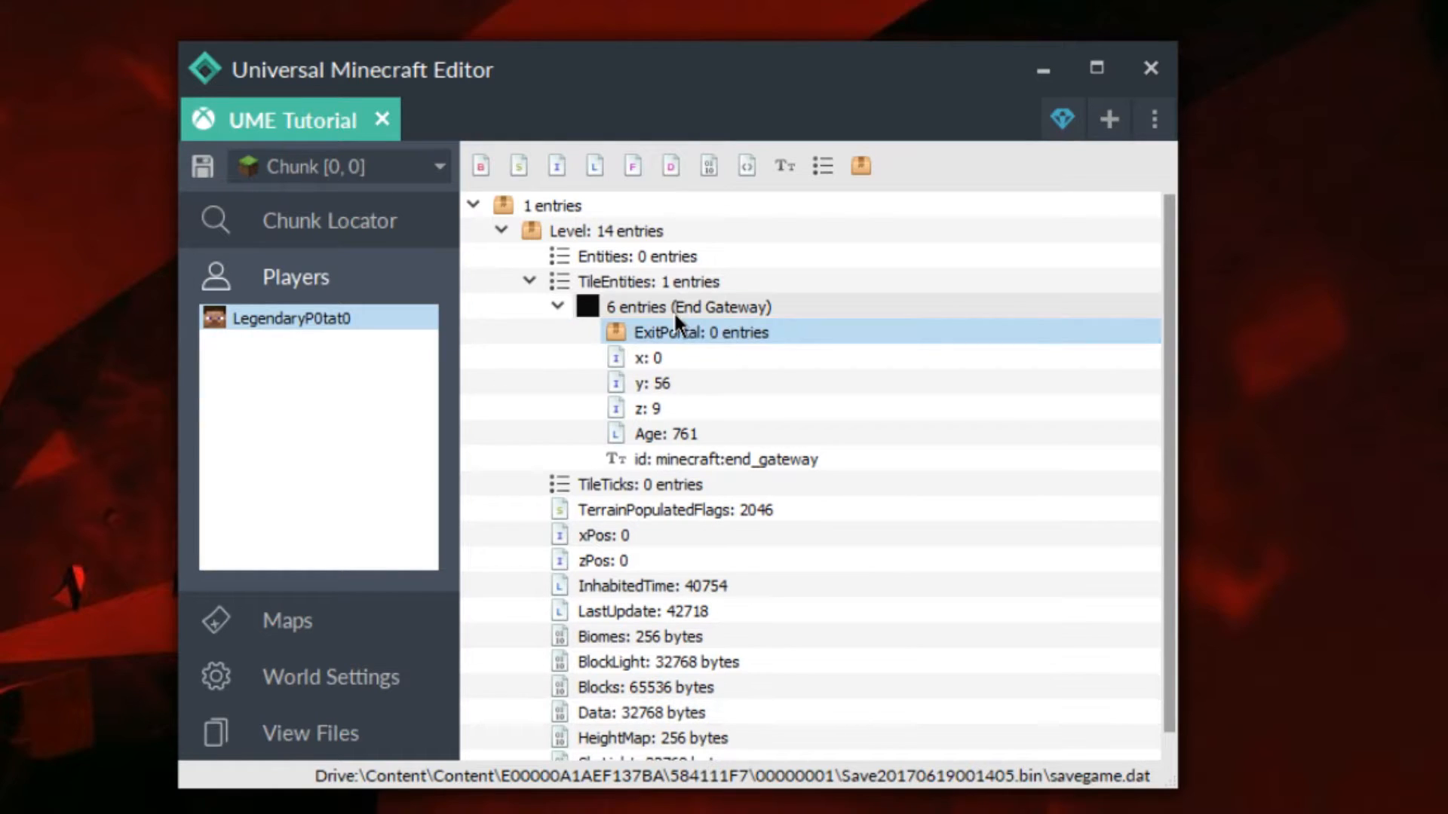
Add an ExactTeleport byte tag and set the ExitPortal Y value to 58
click(479, 166)
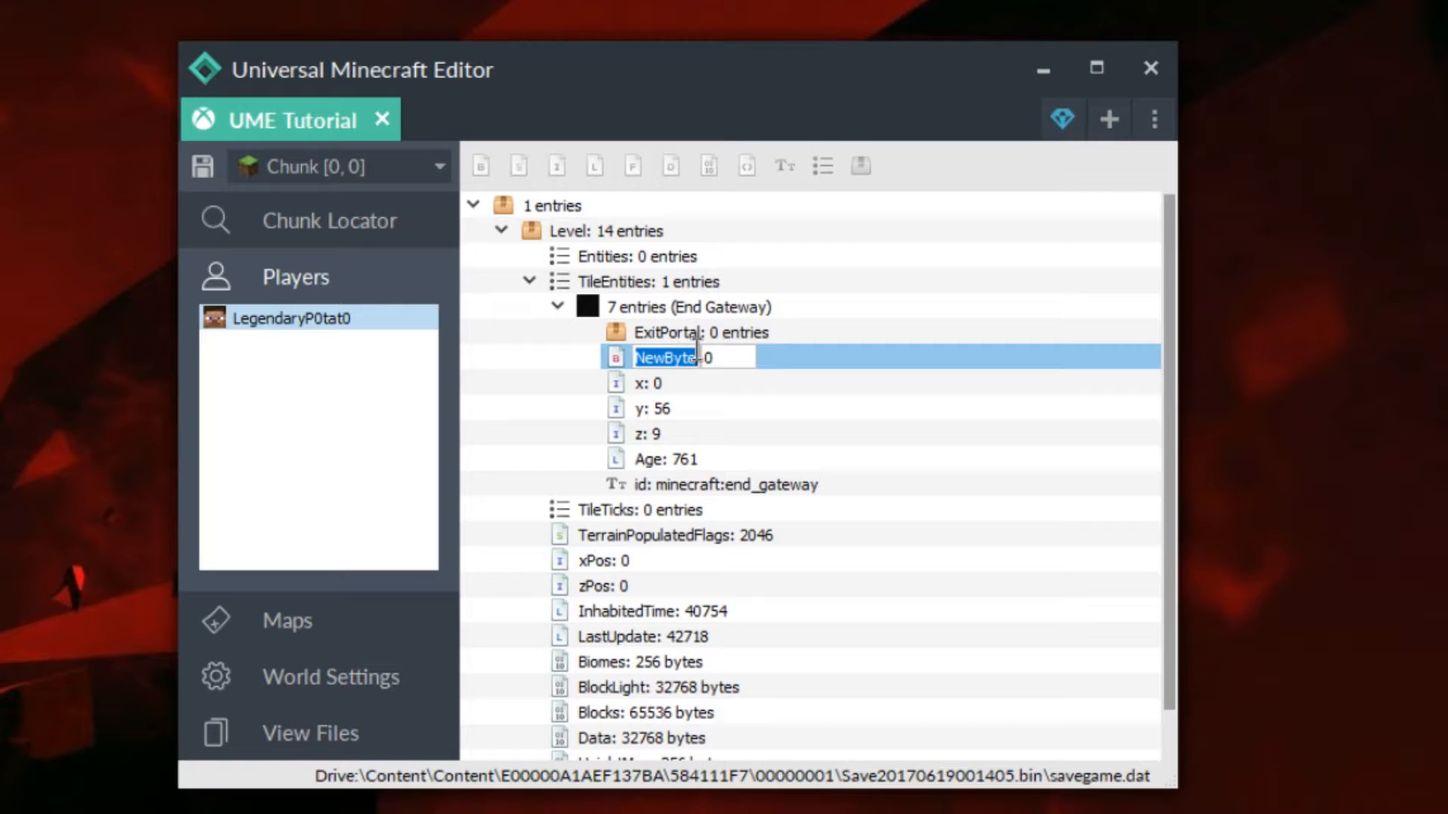
text(ExactTeleport: 1)
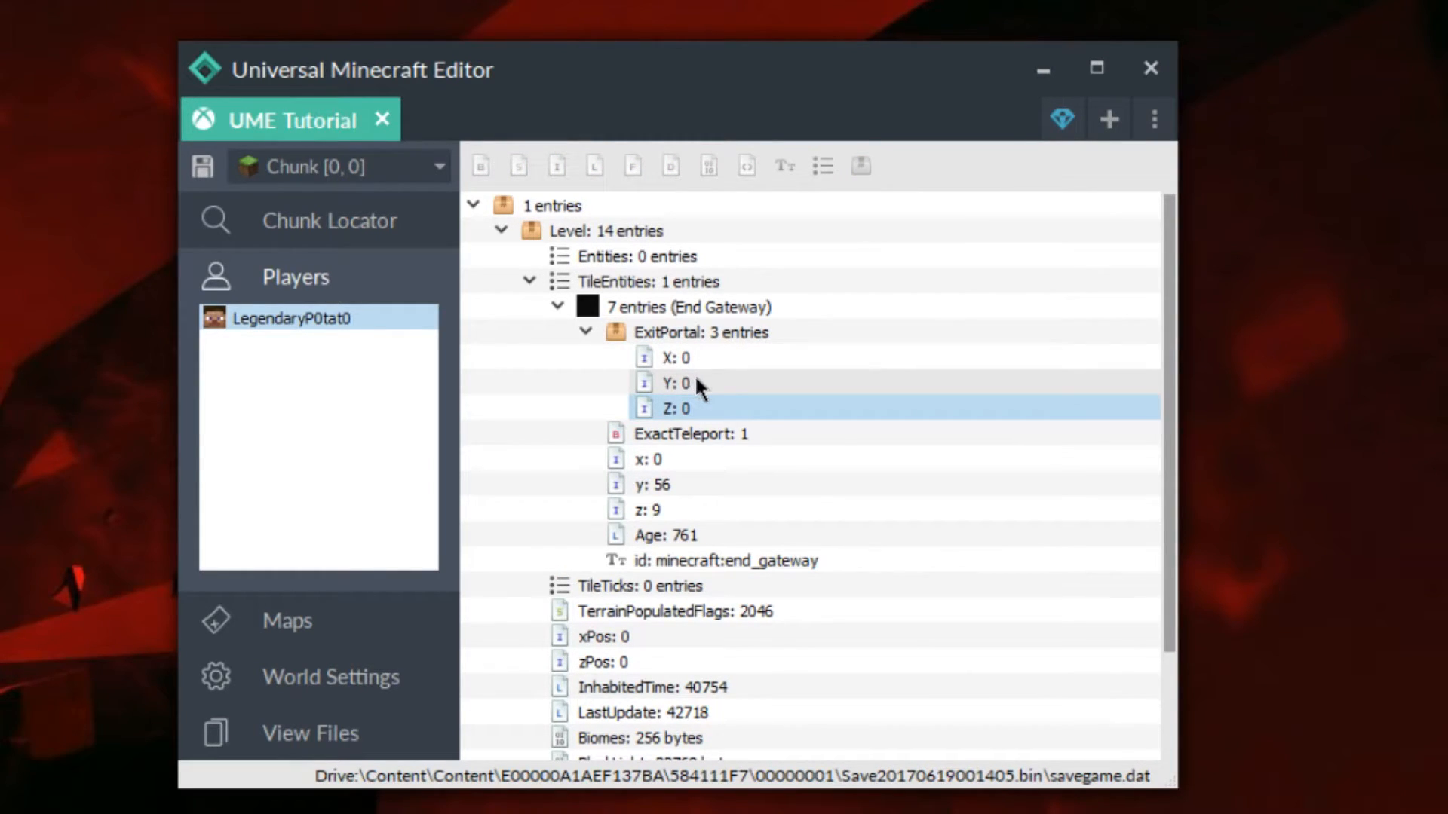
double_click(678, 382)
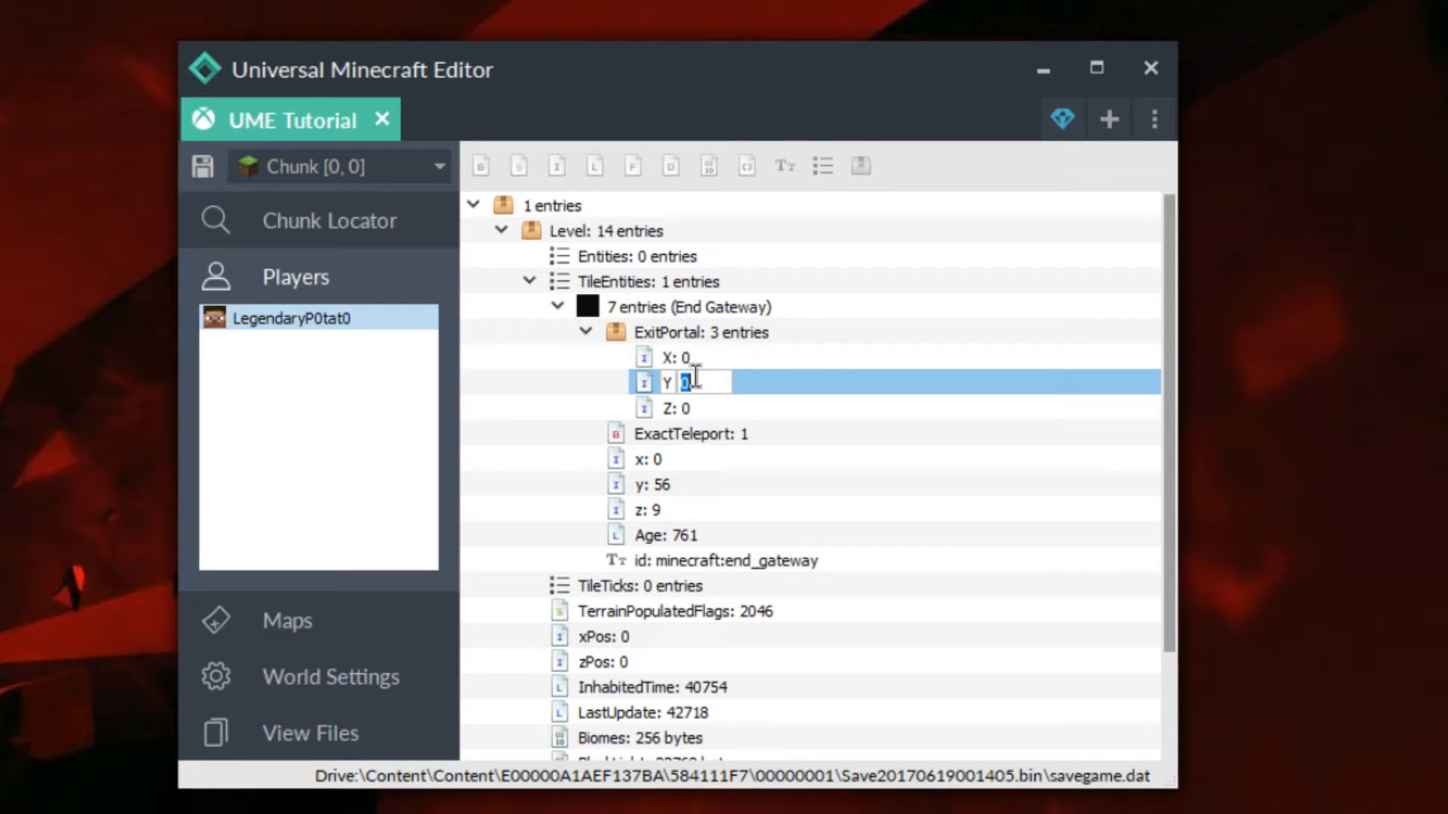
text(58)
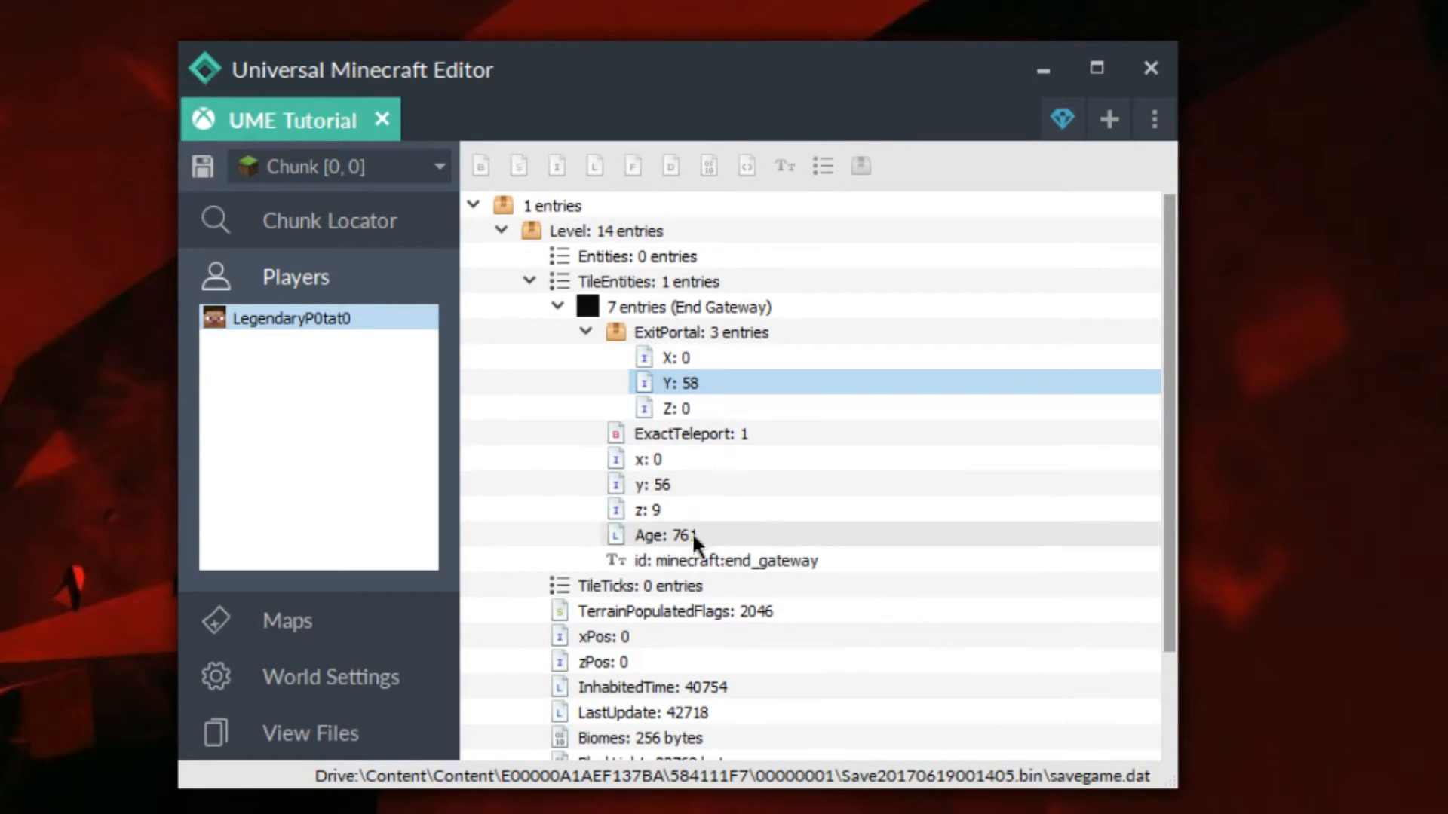
mouse_move(645, 351)
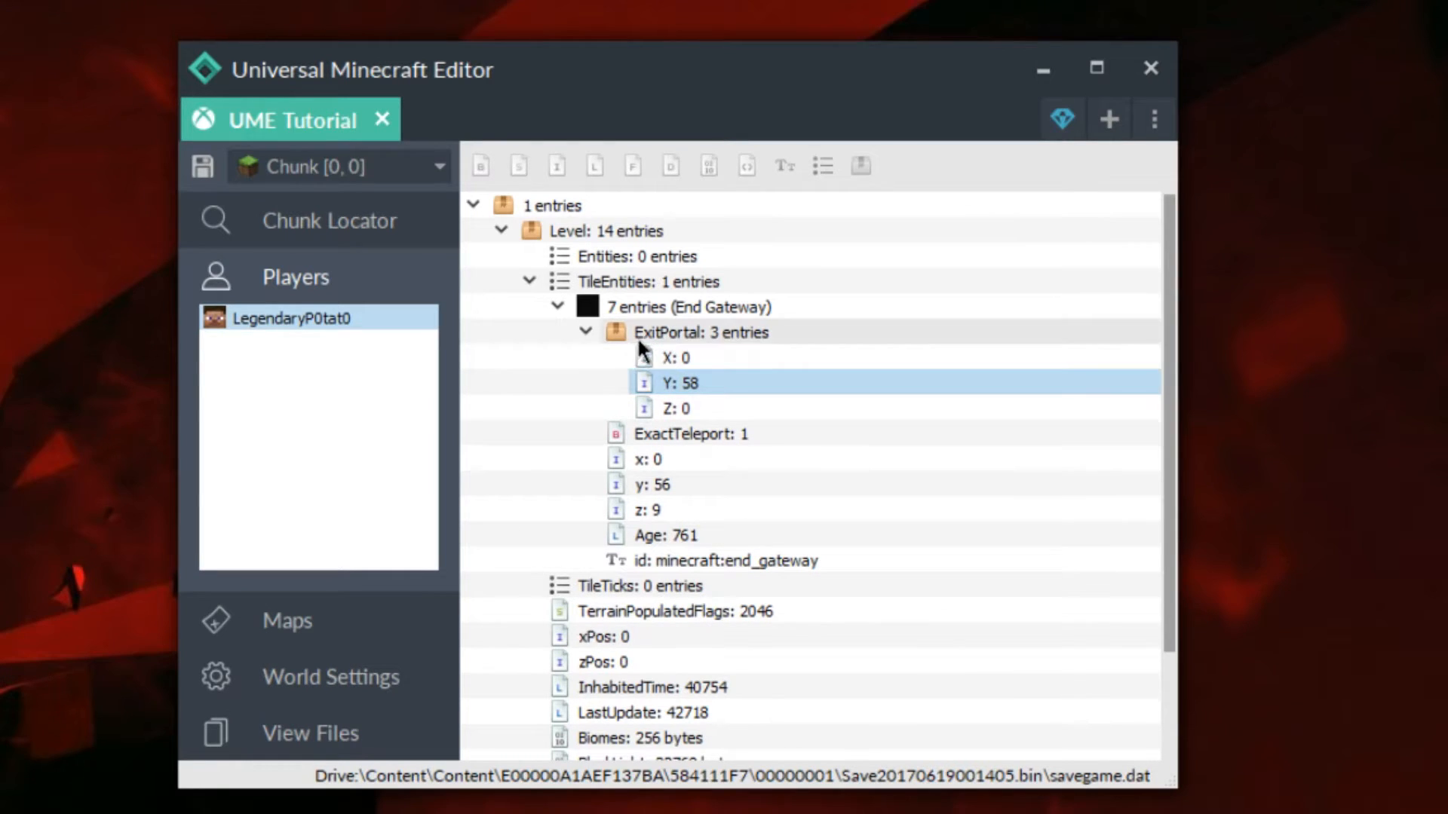
mouse_move(662, 452)
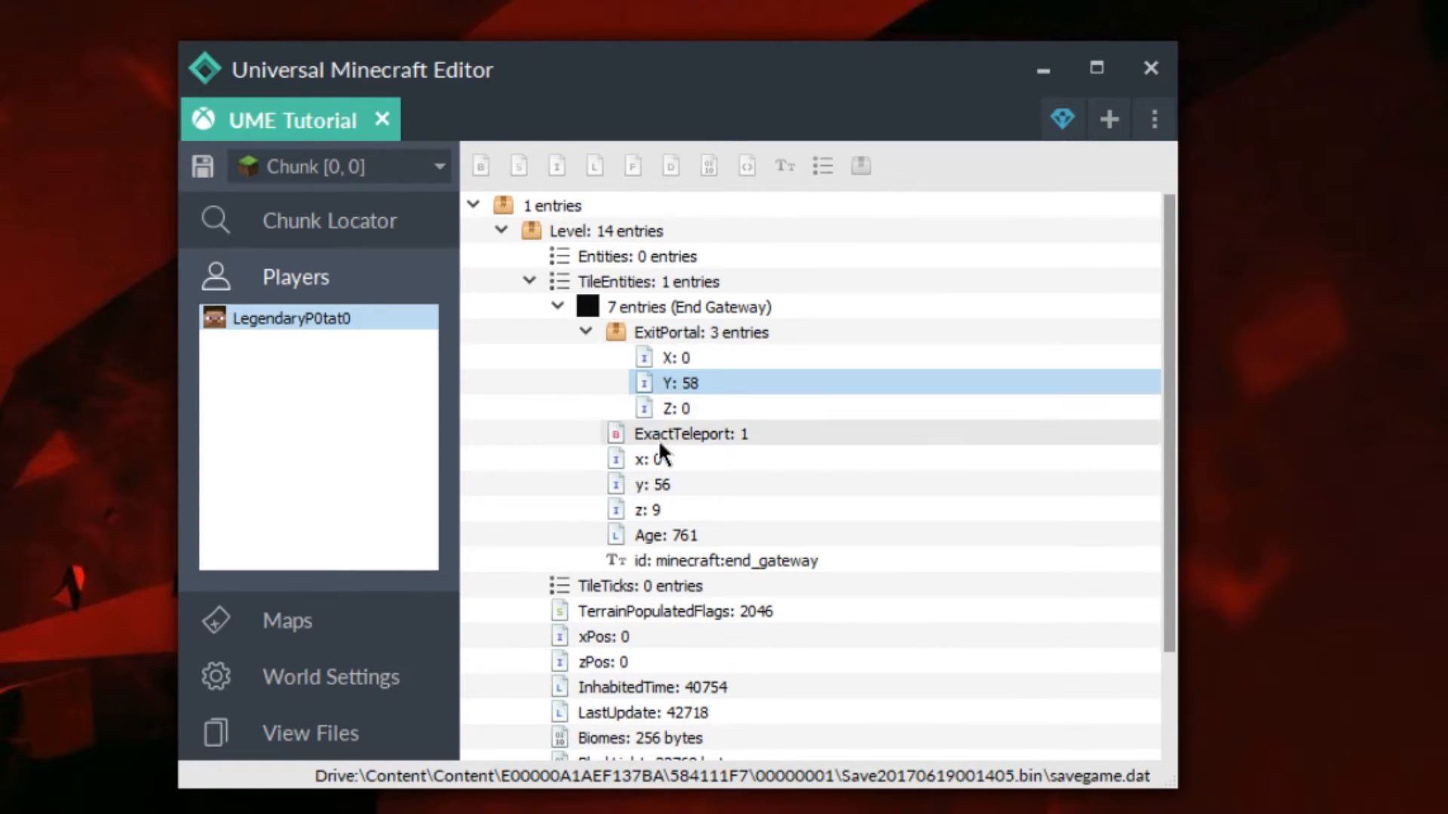
mouse_move(667, 444)
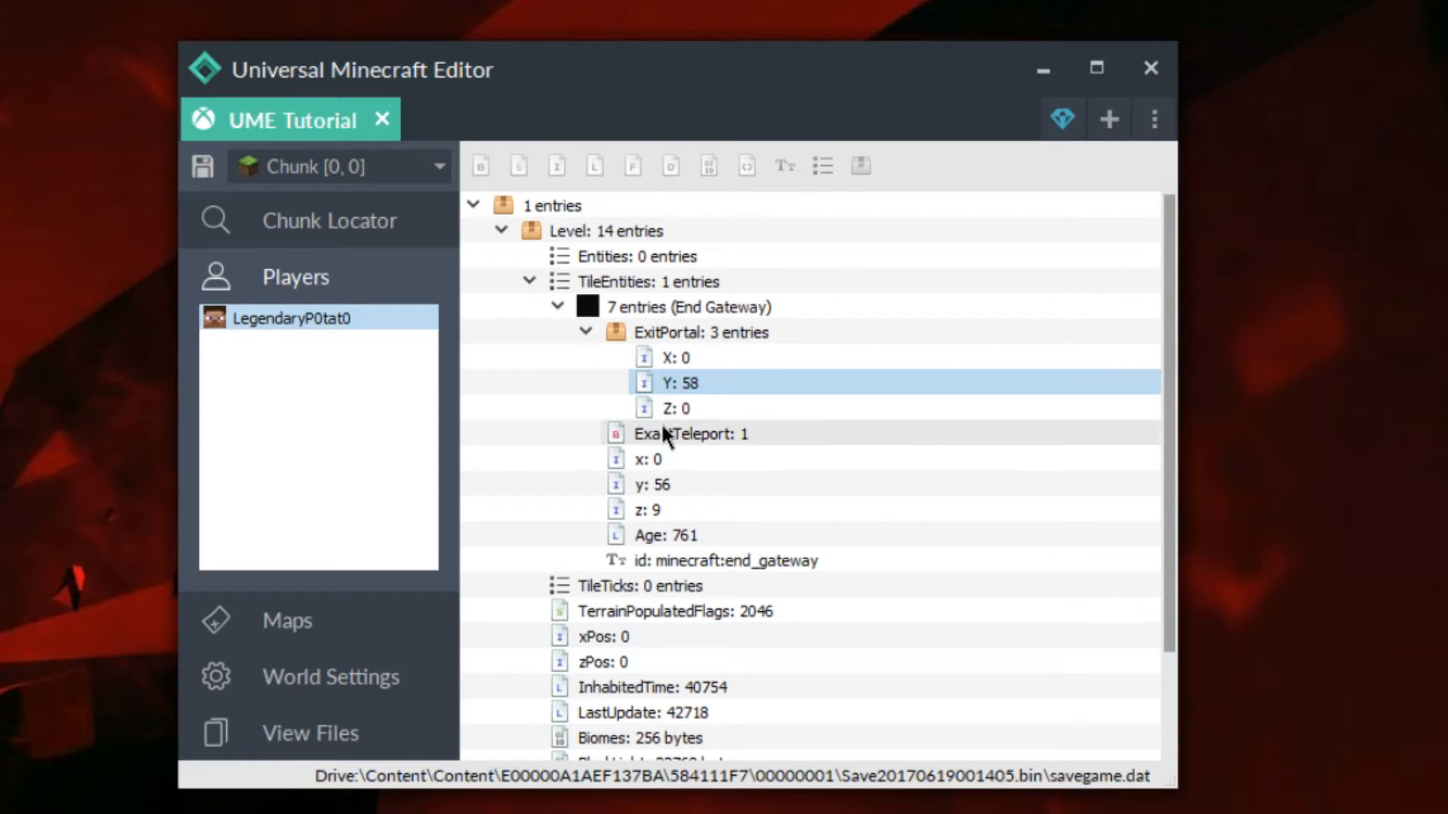
mouse_move(702, 561)
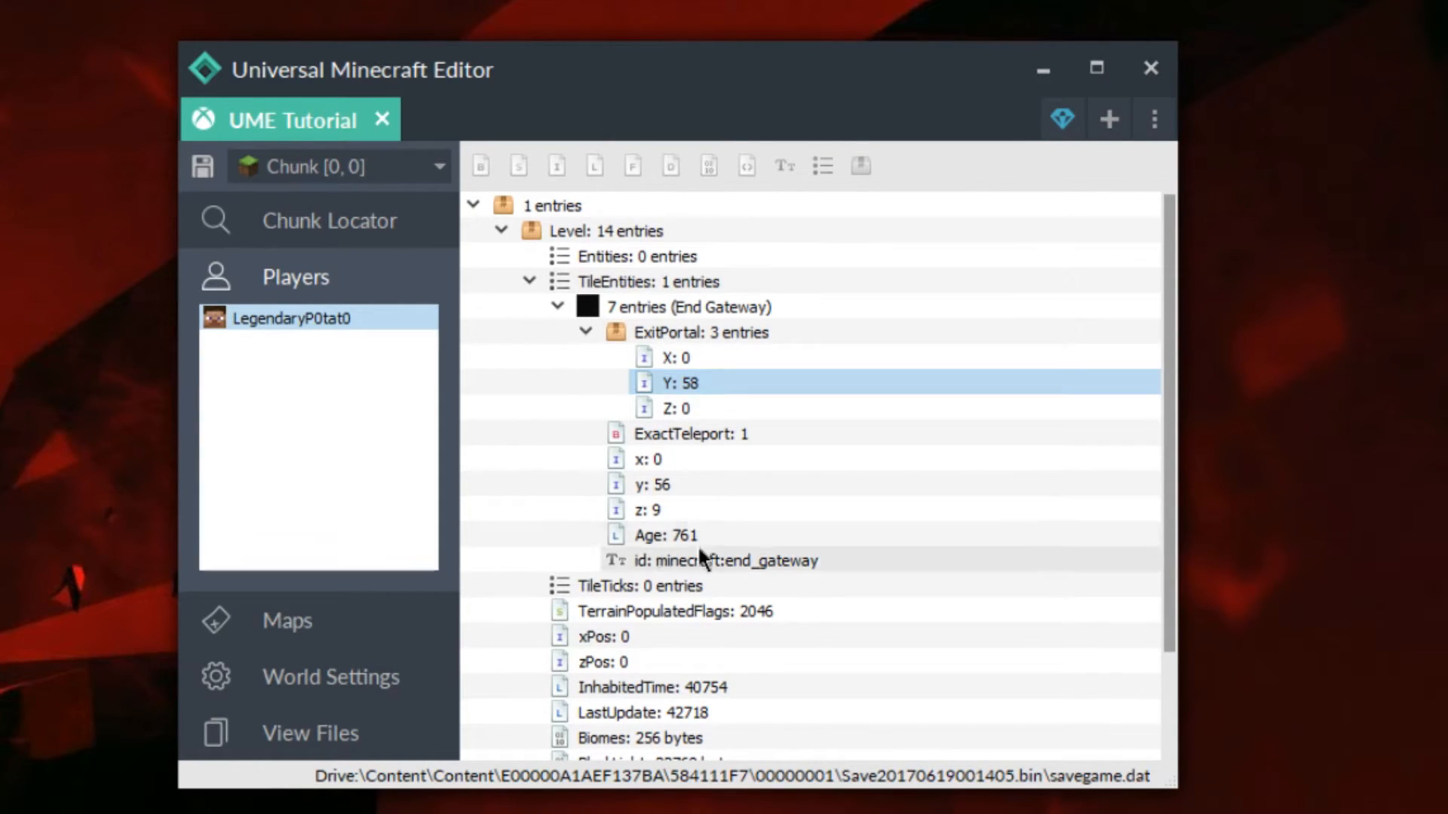
click(201, 168)
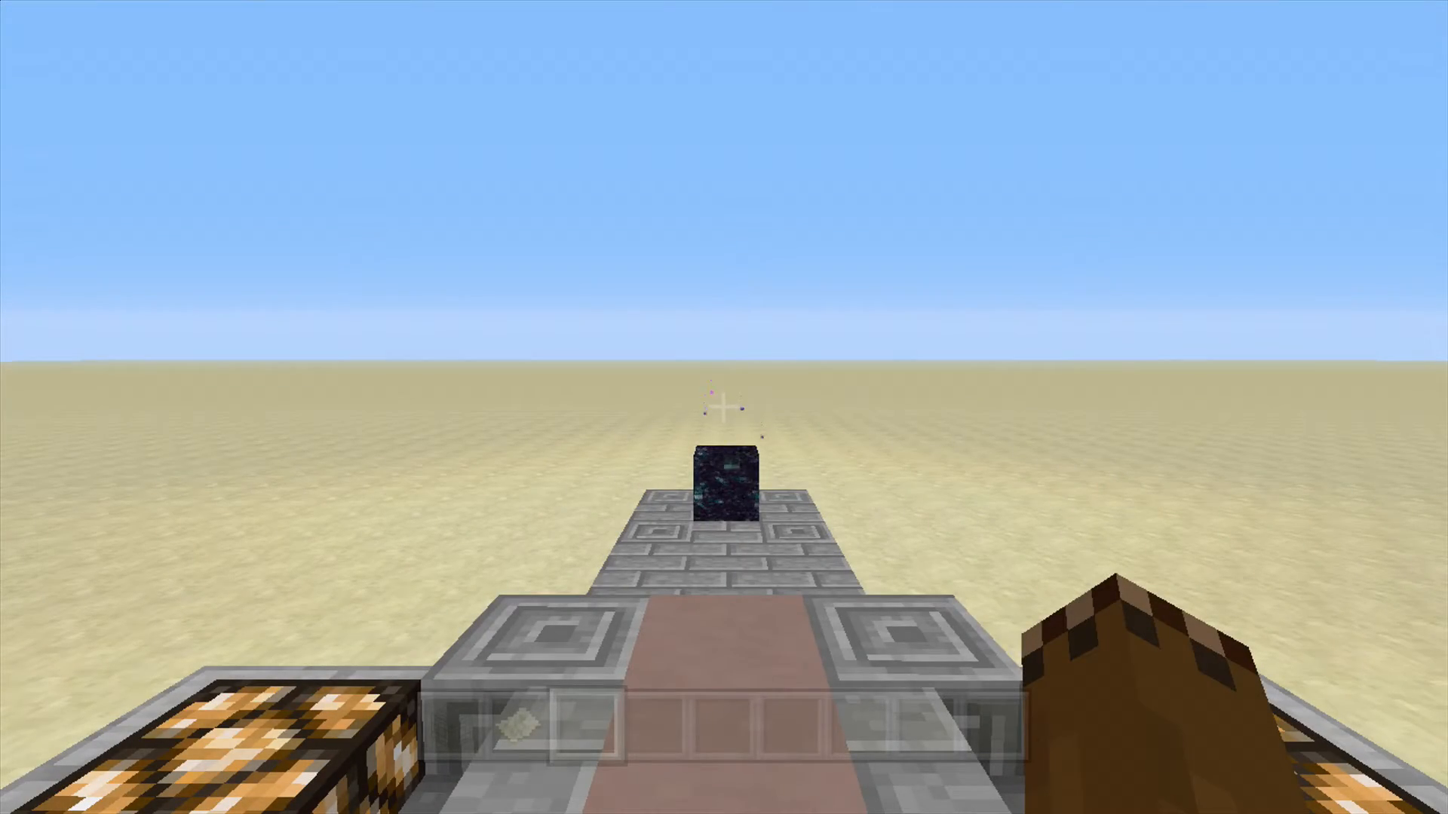
mouse_move(723, 407)
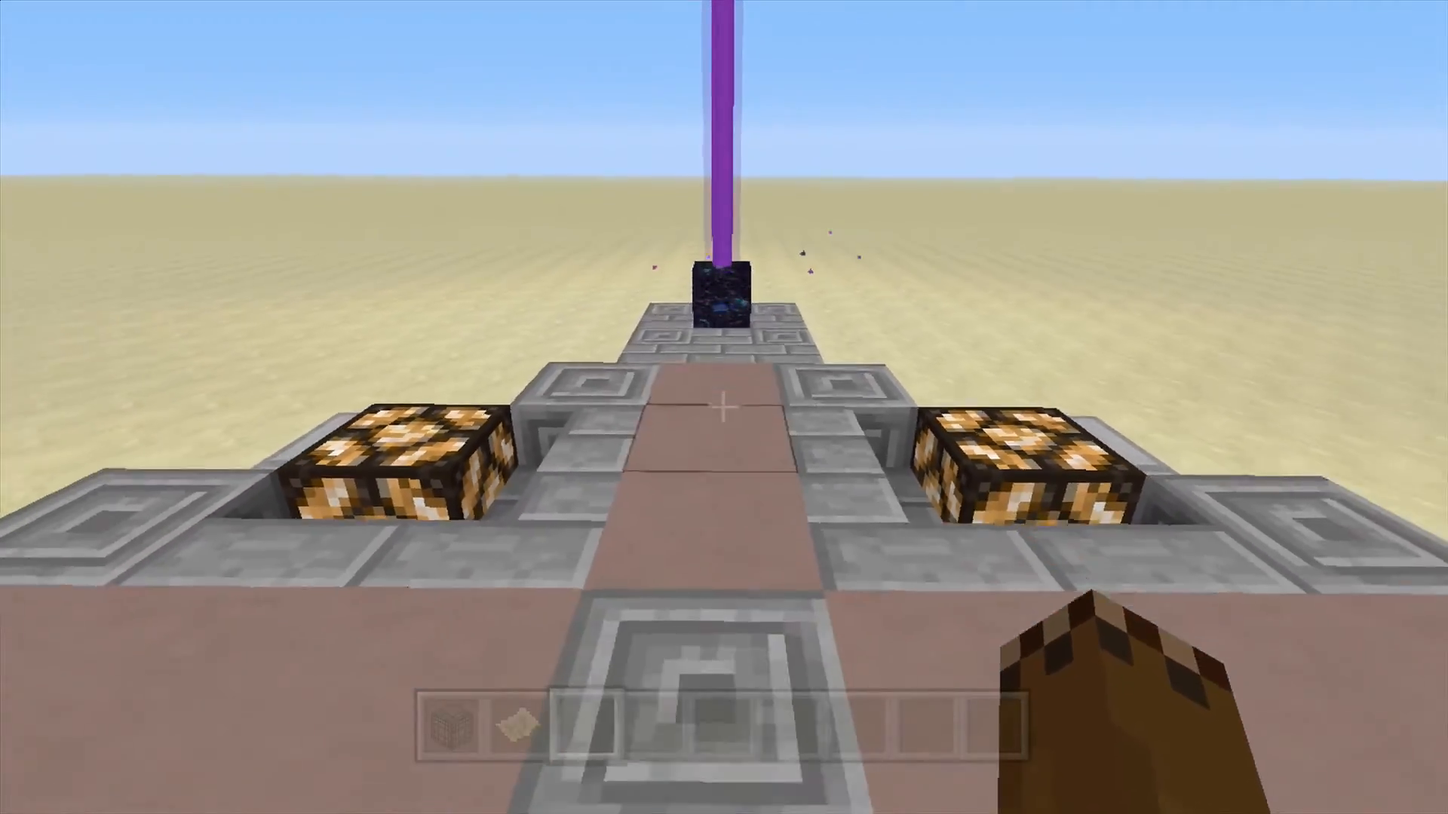
mouse_move(724, 407)
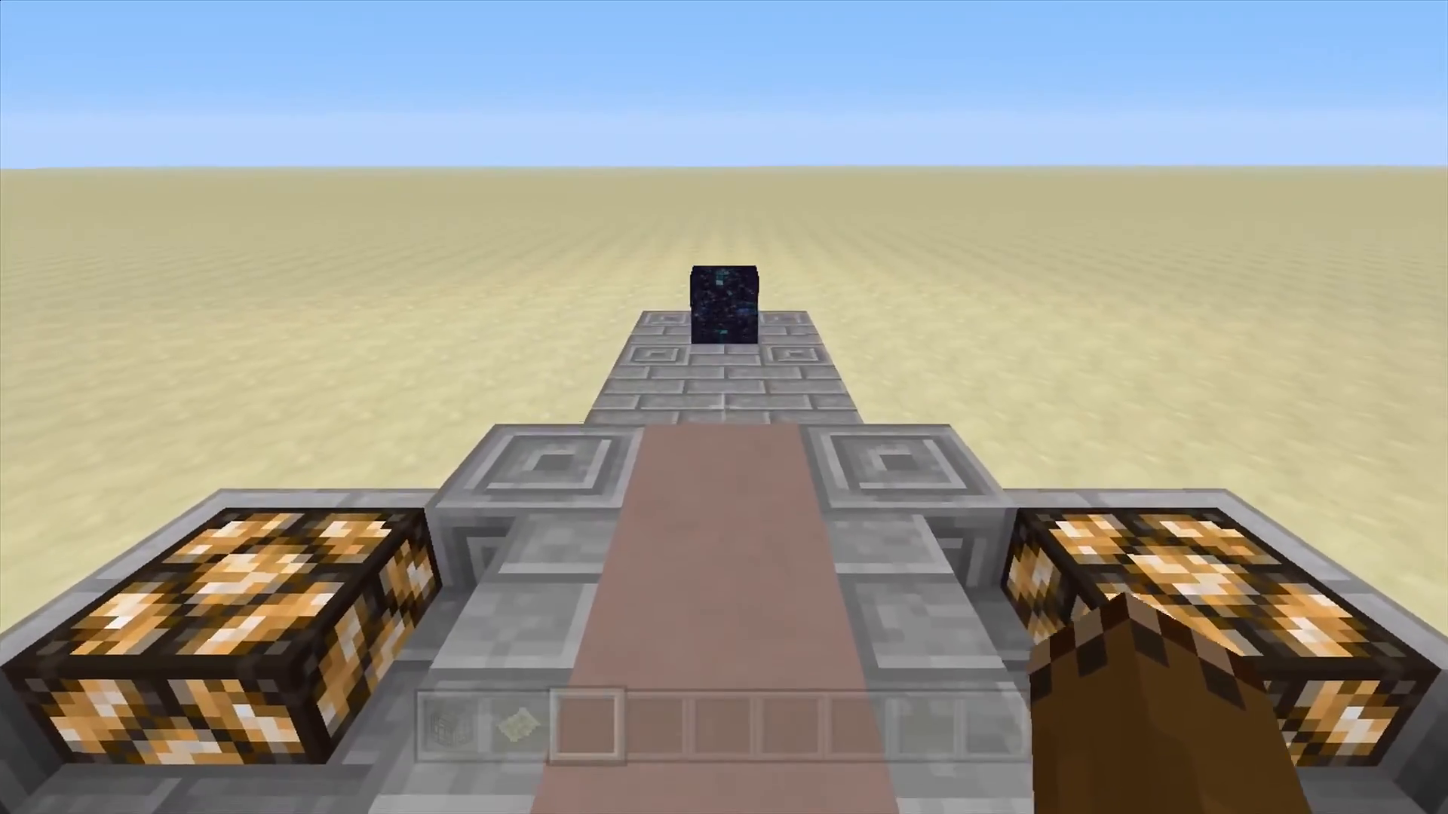